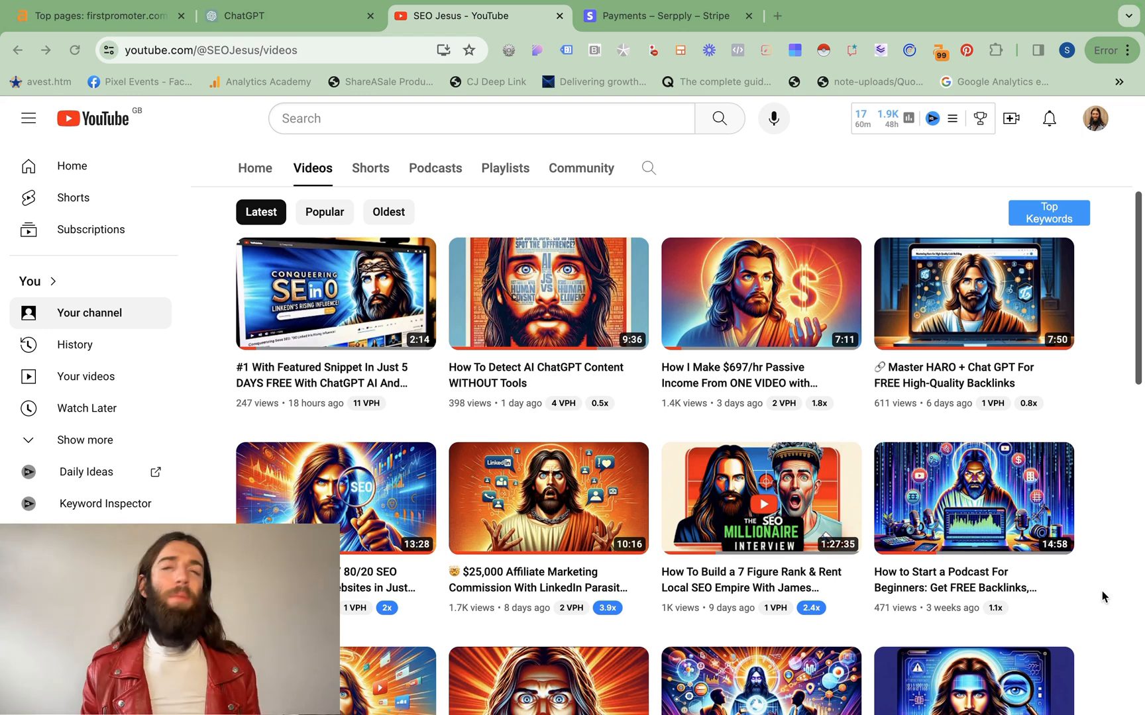
mouse_move(1132, 553)
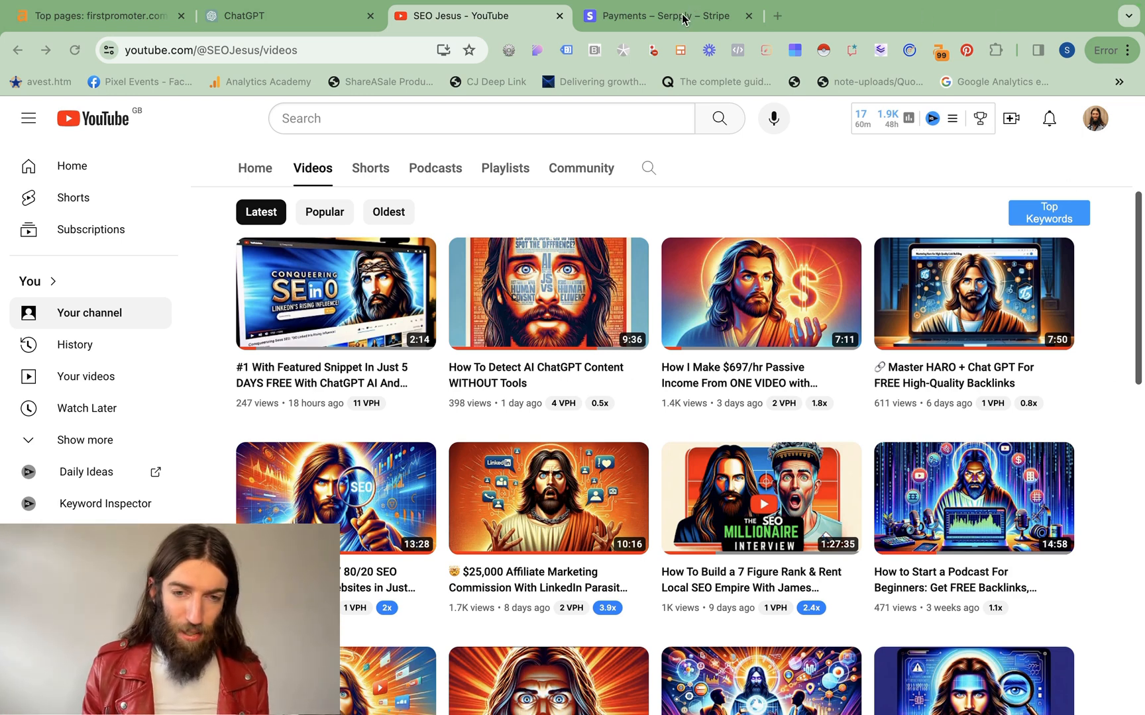
- Show the Stripe payments filtered by Succeeded, then move to the SEO Jesus homepage tab
click(666, 16)
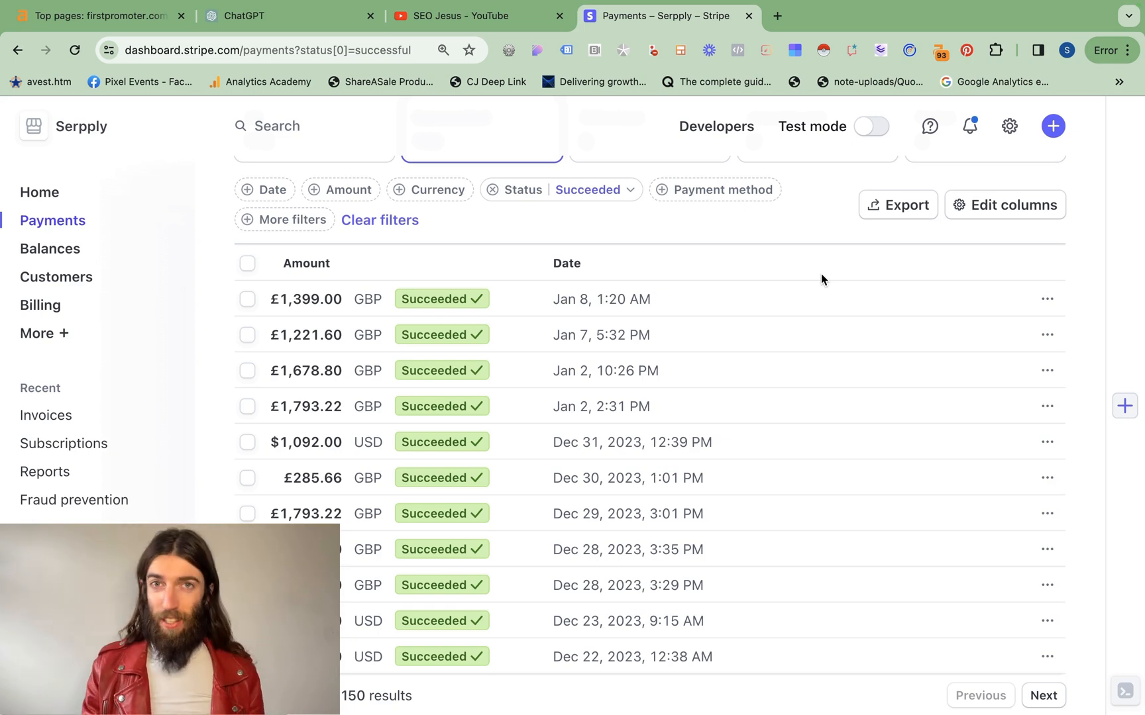
click(966, 16)
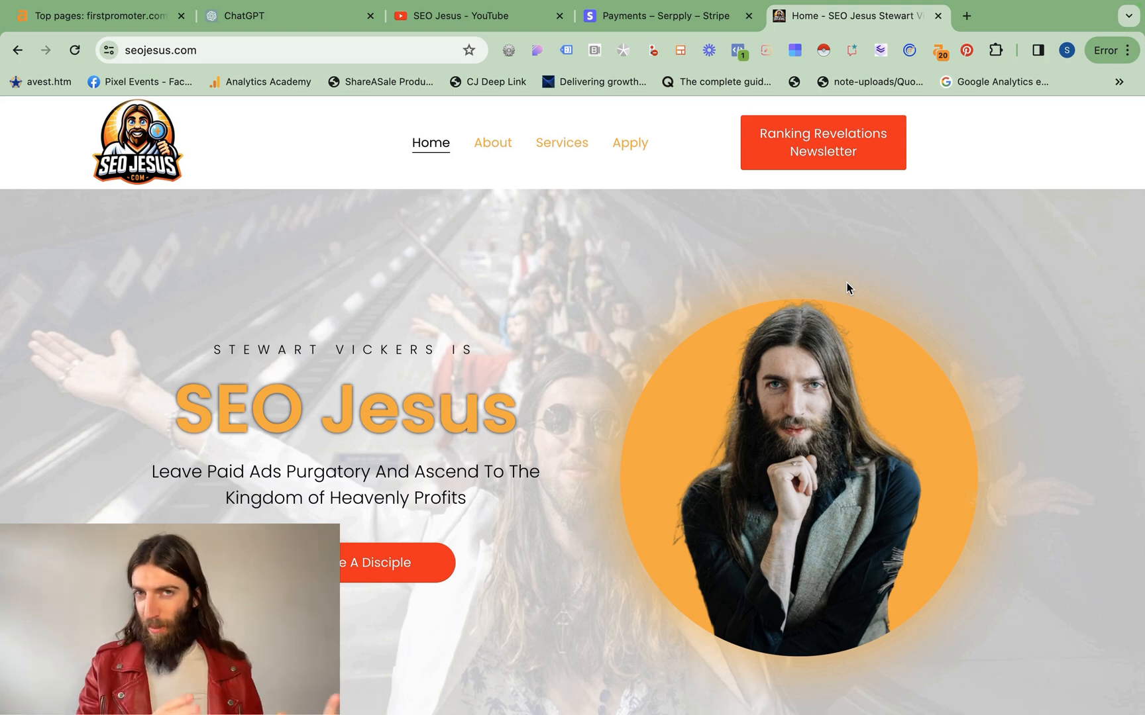
mouse_move(1076, 534)
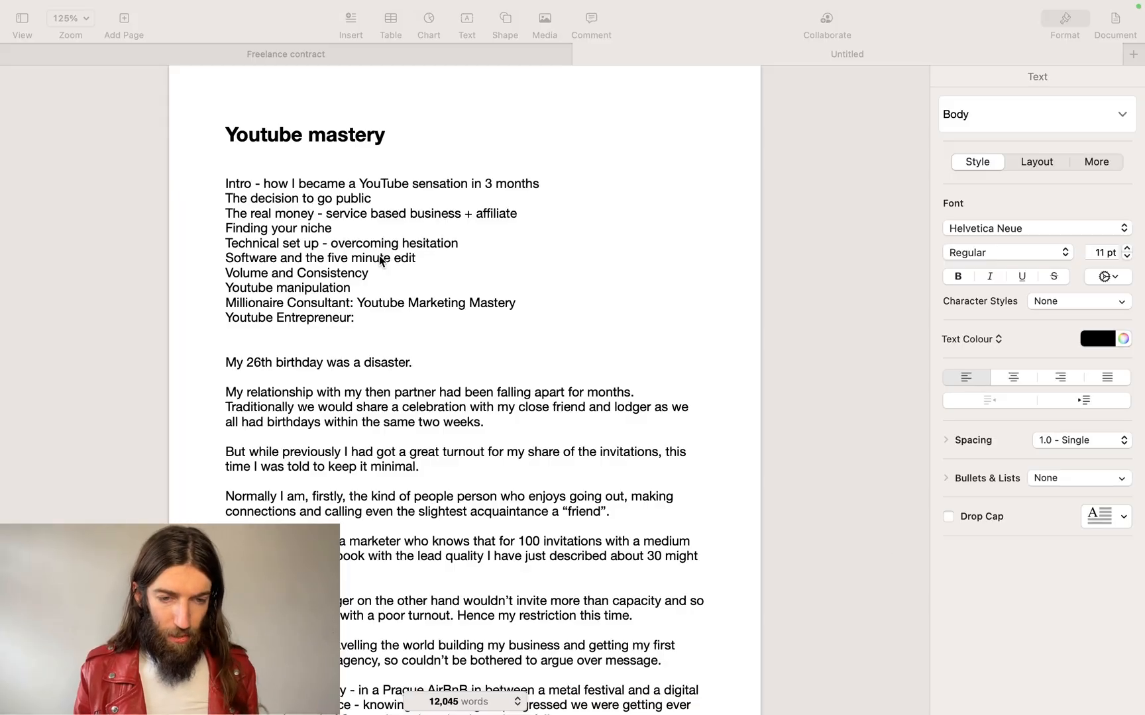
- Scroll the Youtube mastery draft down past the chapter list to the Thumbnails section
click(965, 377)
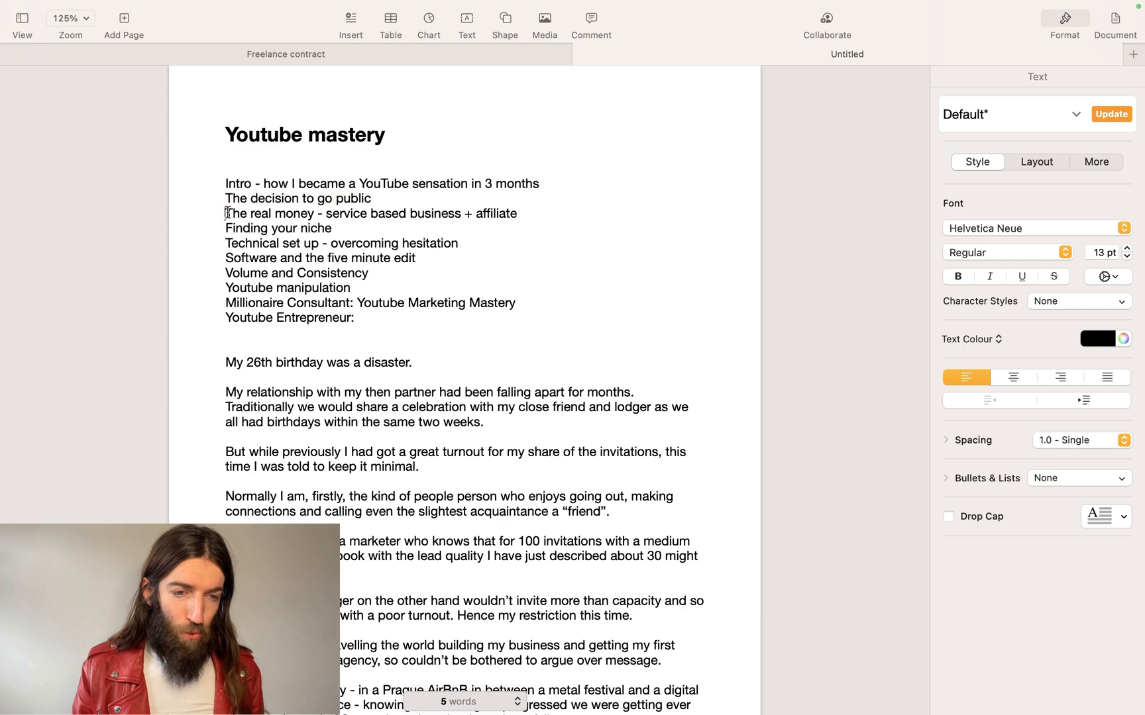
drag(225, 214, 325, 214)
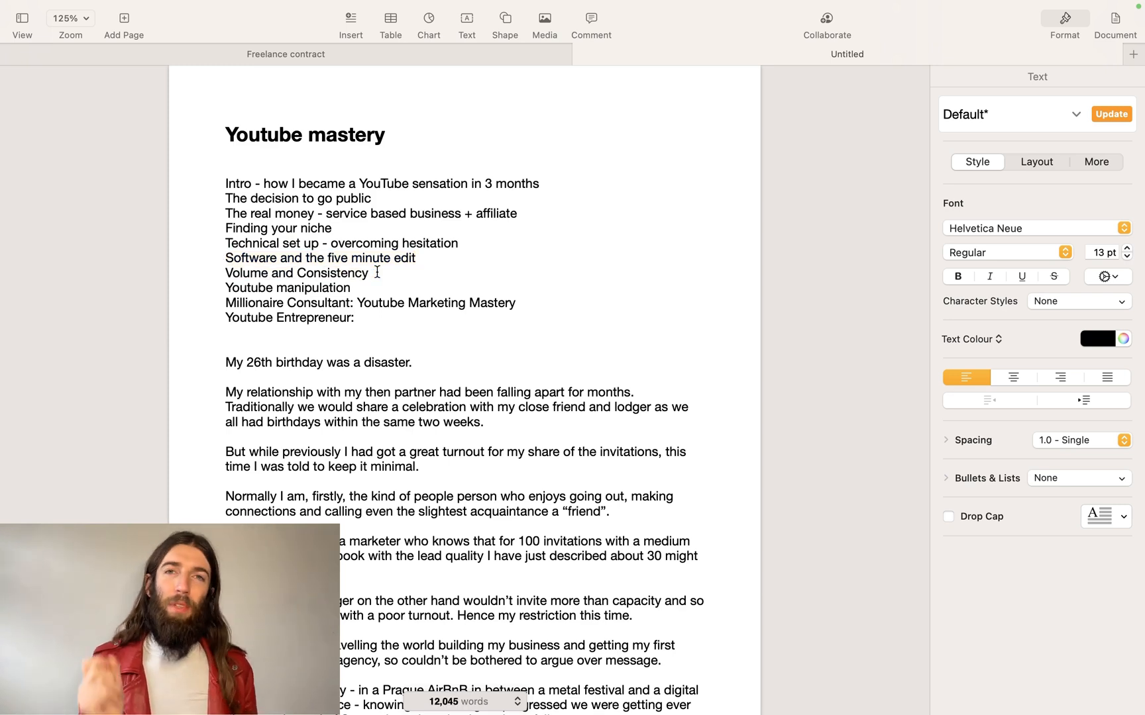
click(370, 273)
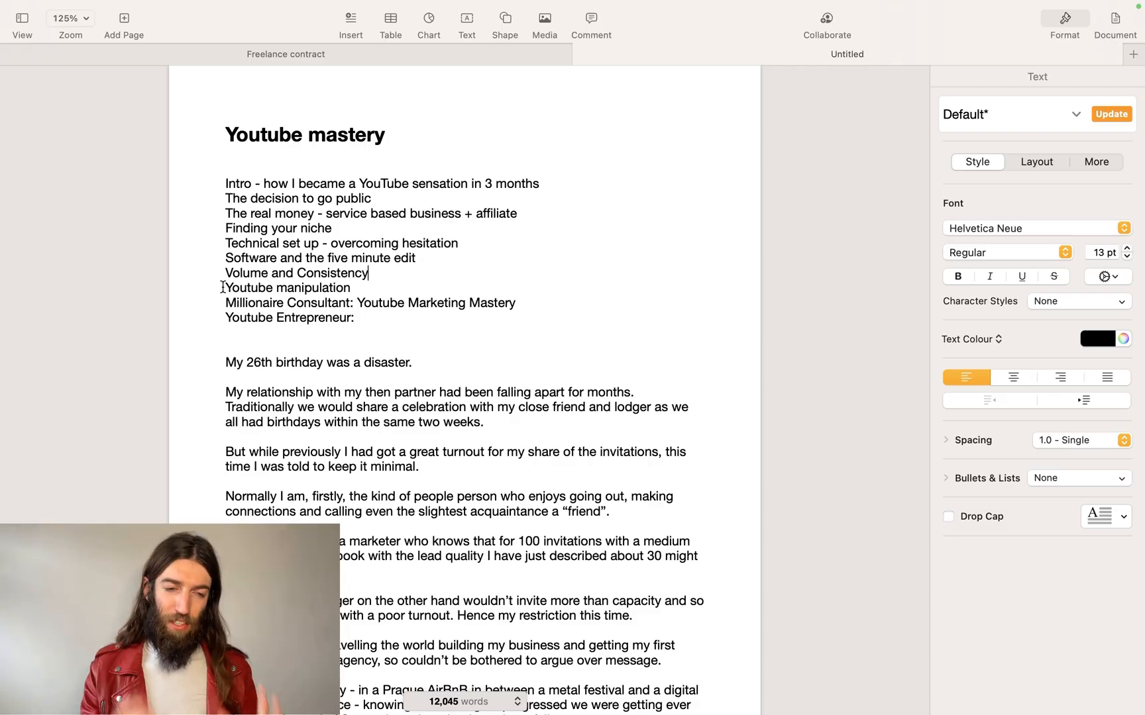
scroll(down, 3)
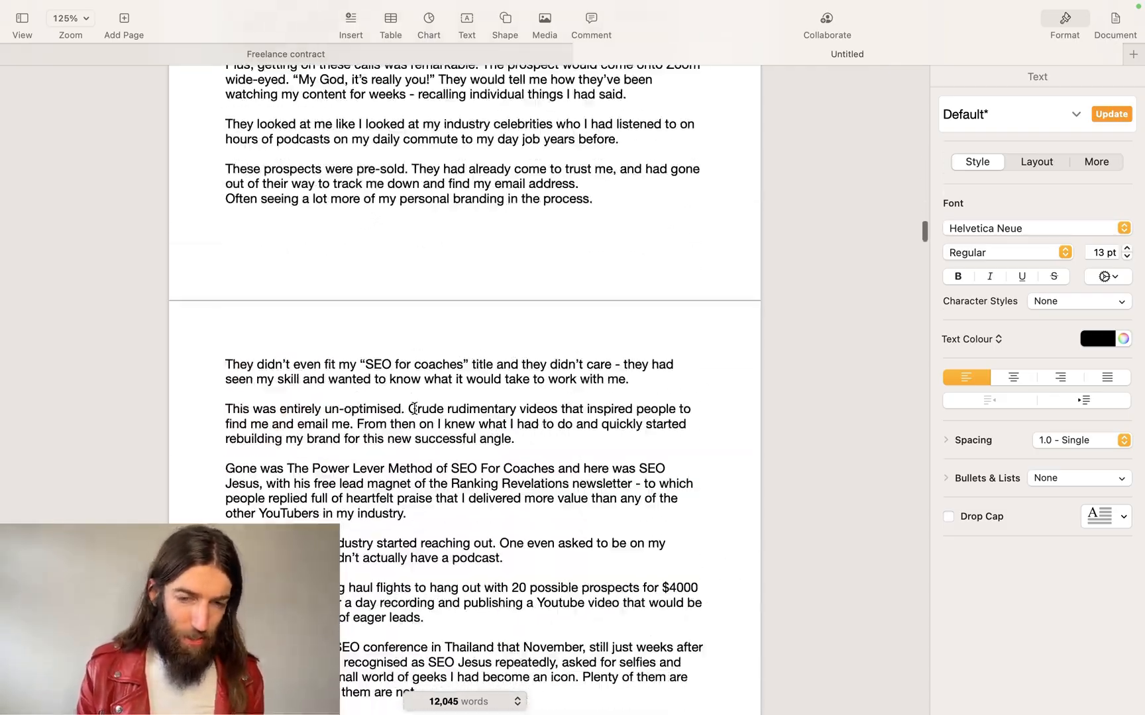
scroll(down, 3)
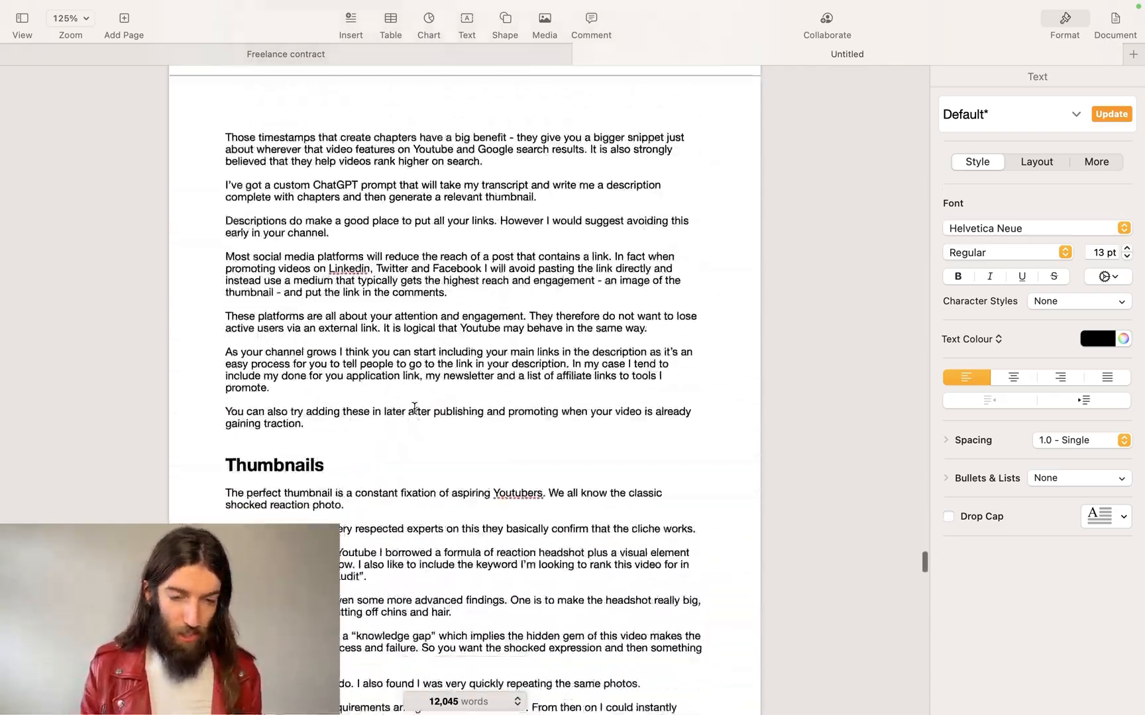
scroll(down, 3)
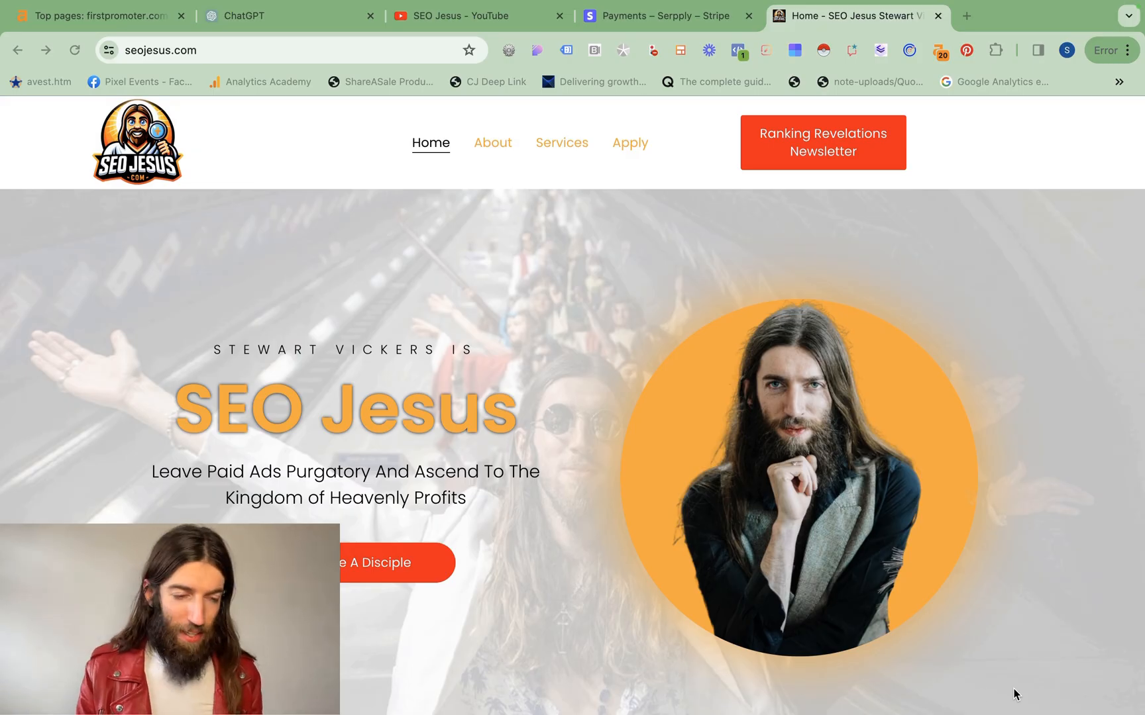
mouse_move(349, 204)
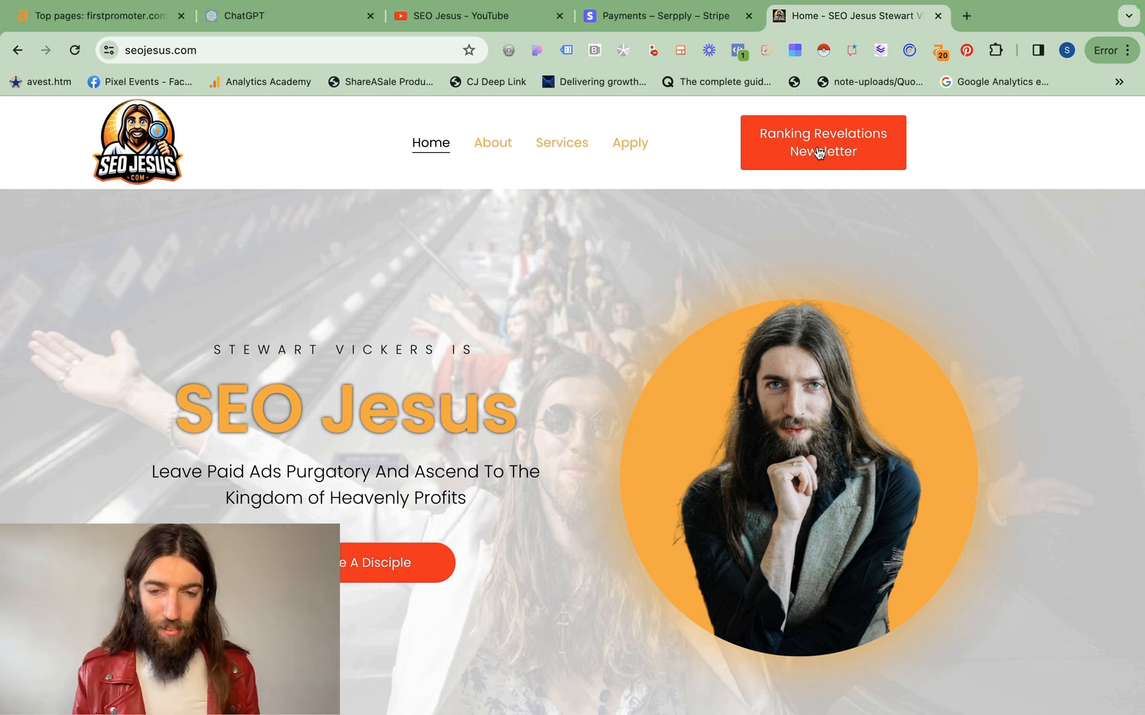
- Show the Ranking Revelations newsletter signup form, then return to the YouTube videos grid
click(821, 141)
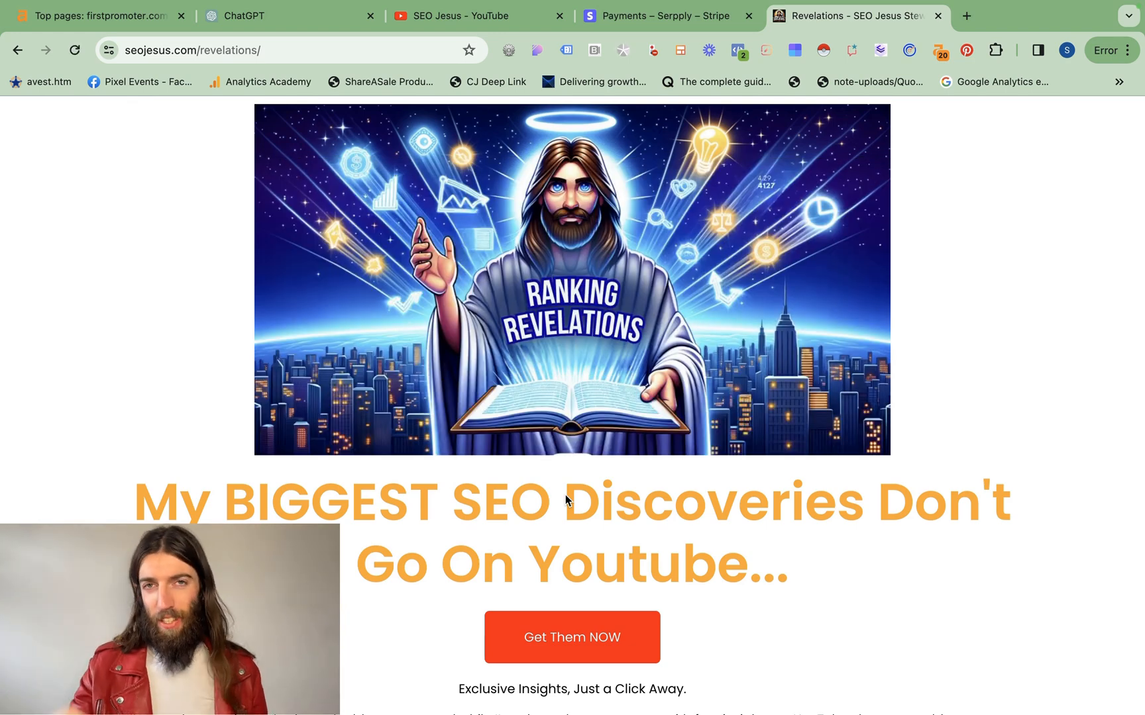
scroll(down, 3)
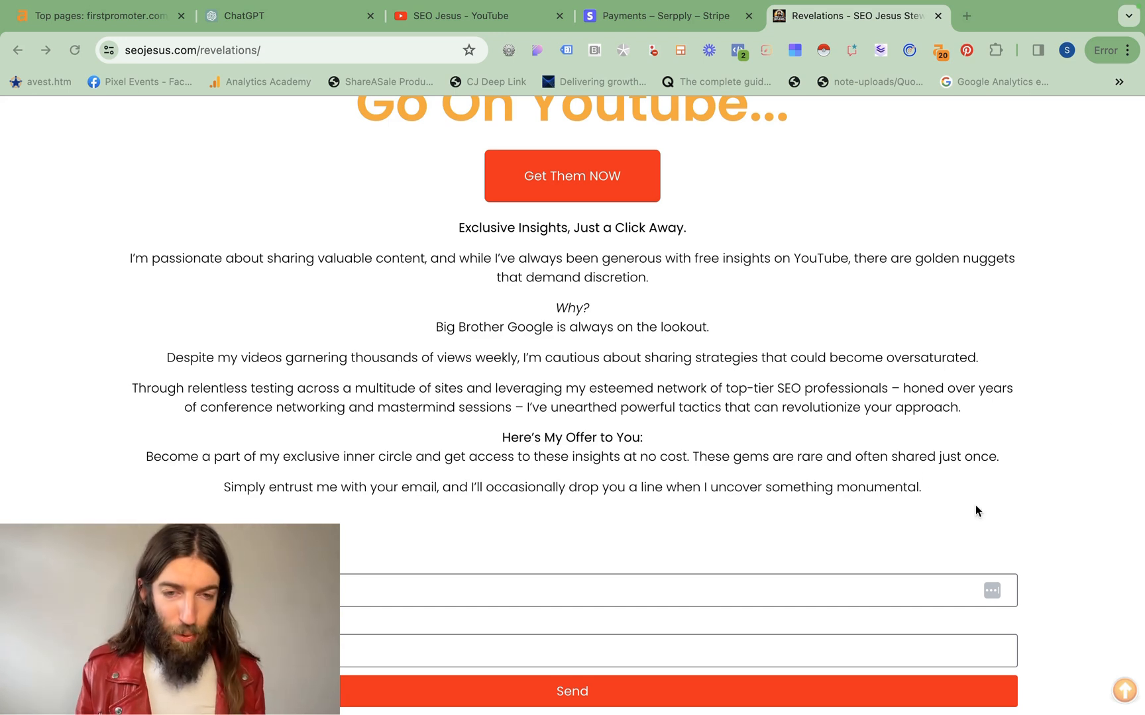
click(481, 16)
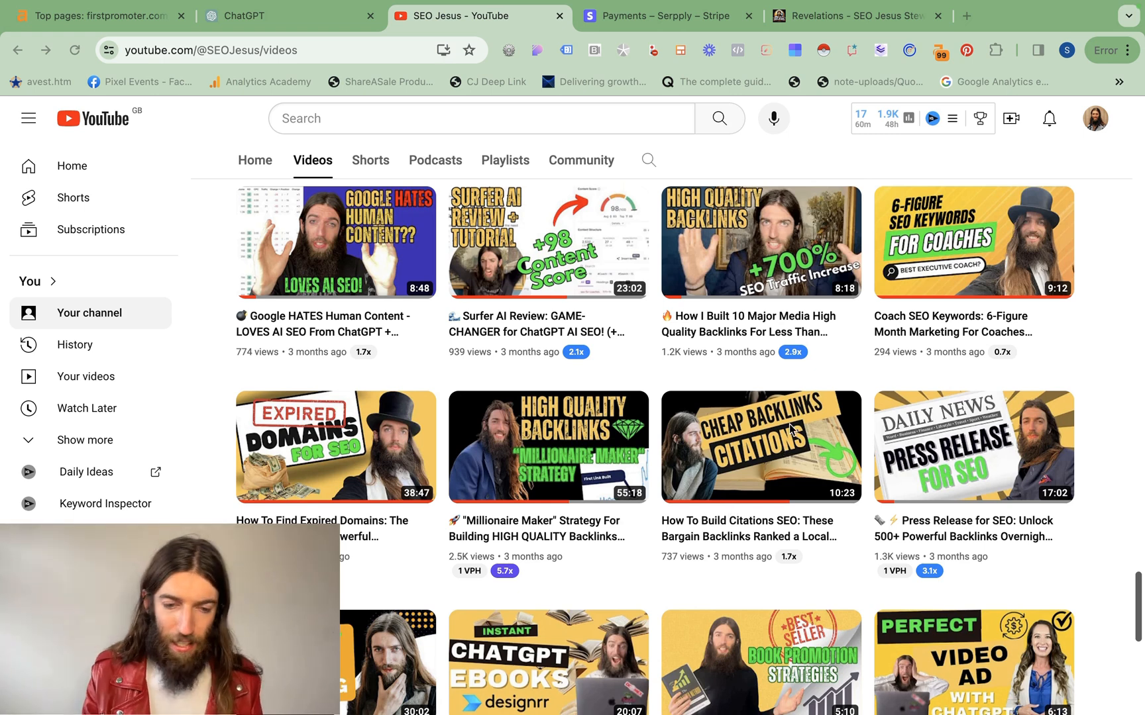
- Scroll the SEO Jesus channel's Videos tab down to the uploads from two months ago
scroll(down, 3)
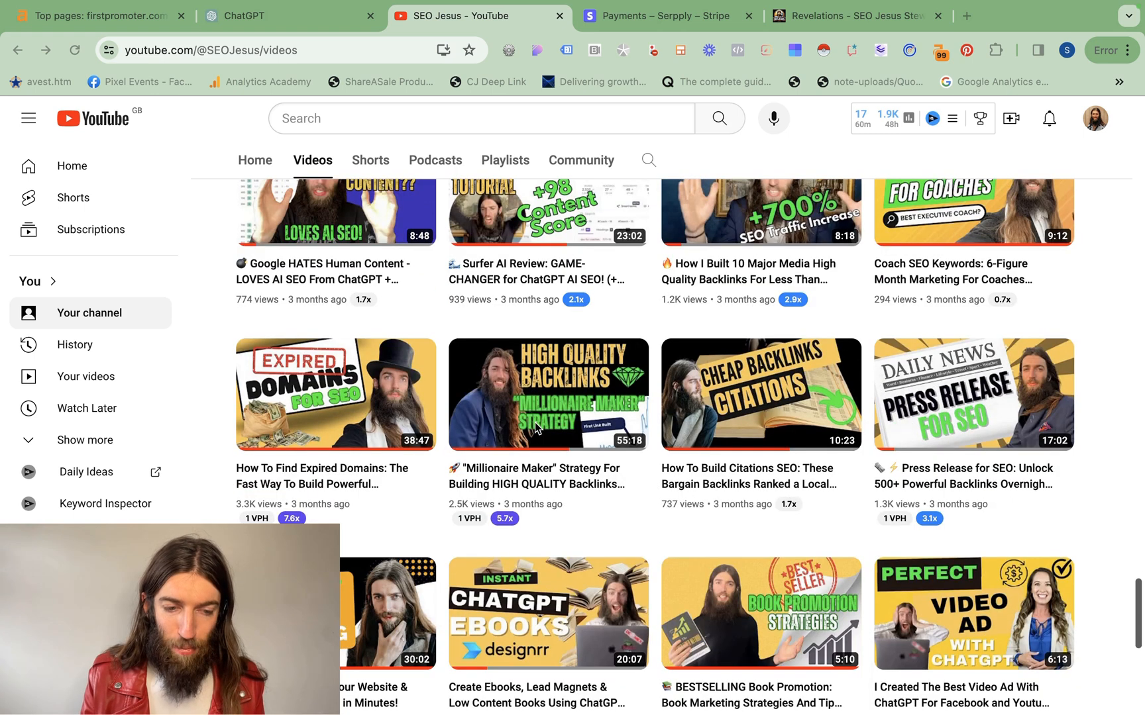
mouse_move(390, 407)
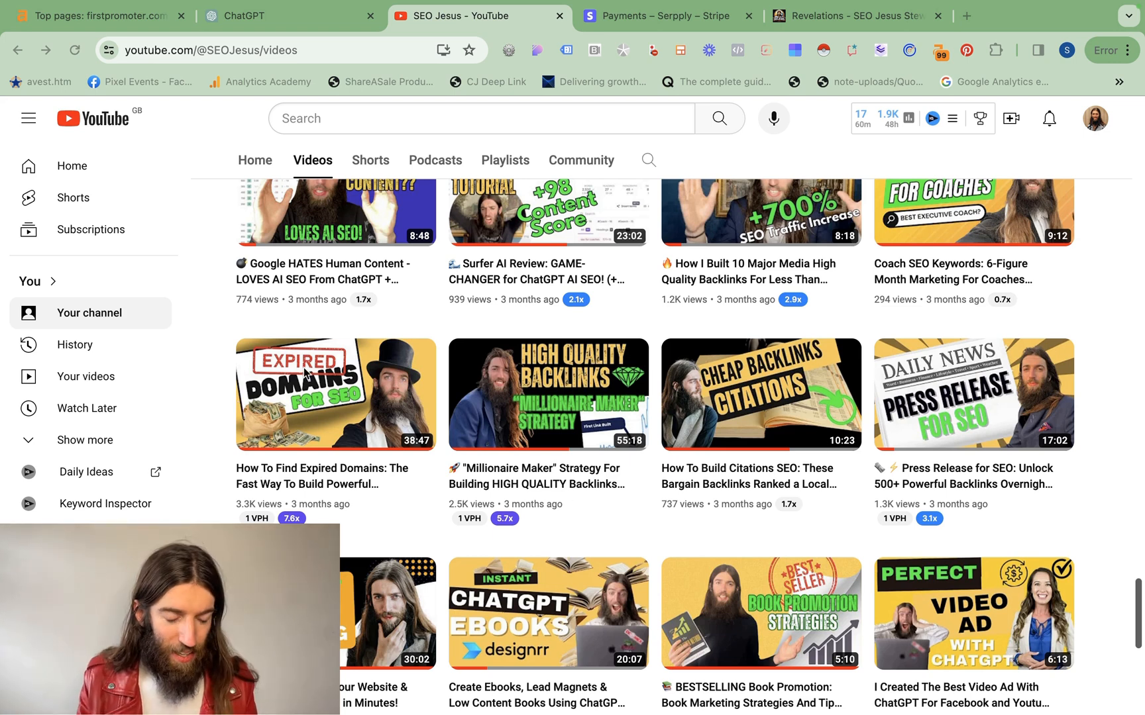
scroll(down, 3)
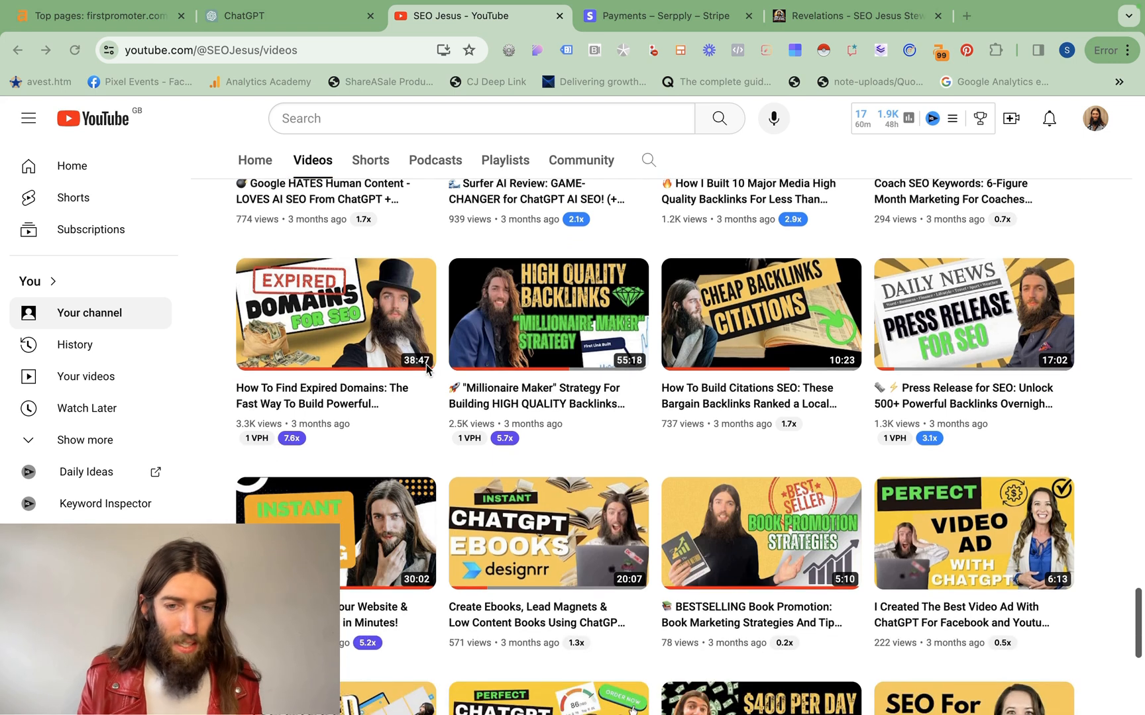
scroll(down, 3)
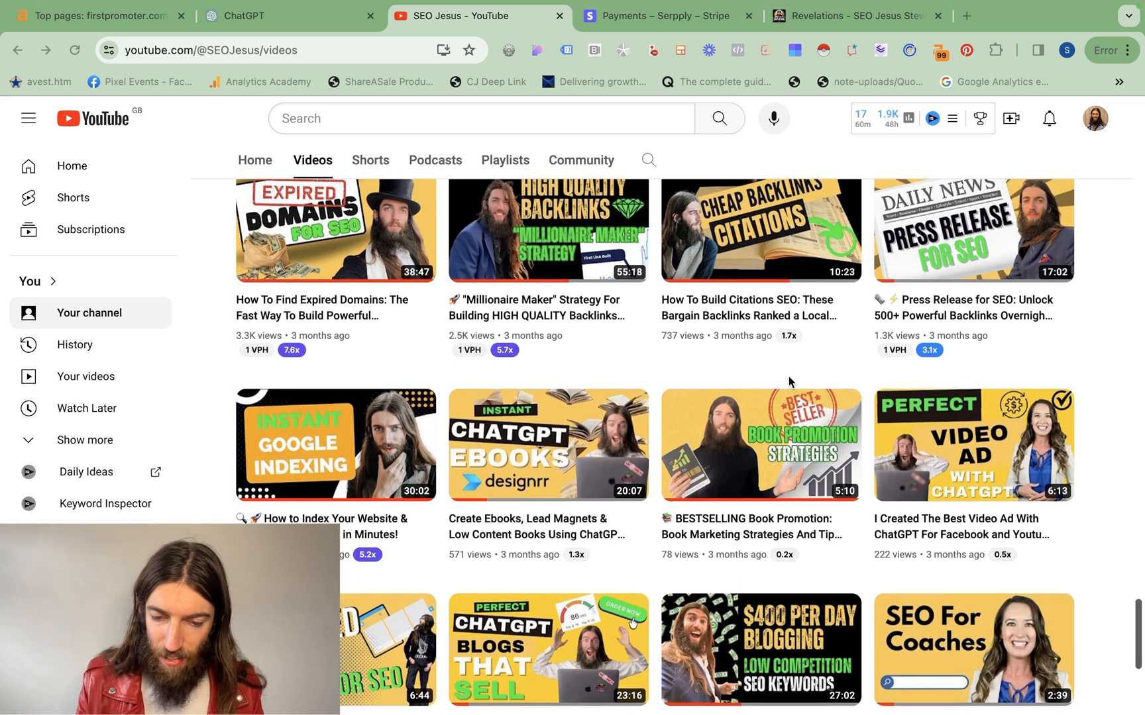
scroll(down, 3)
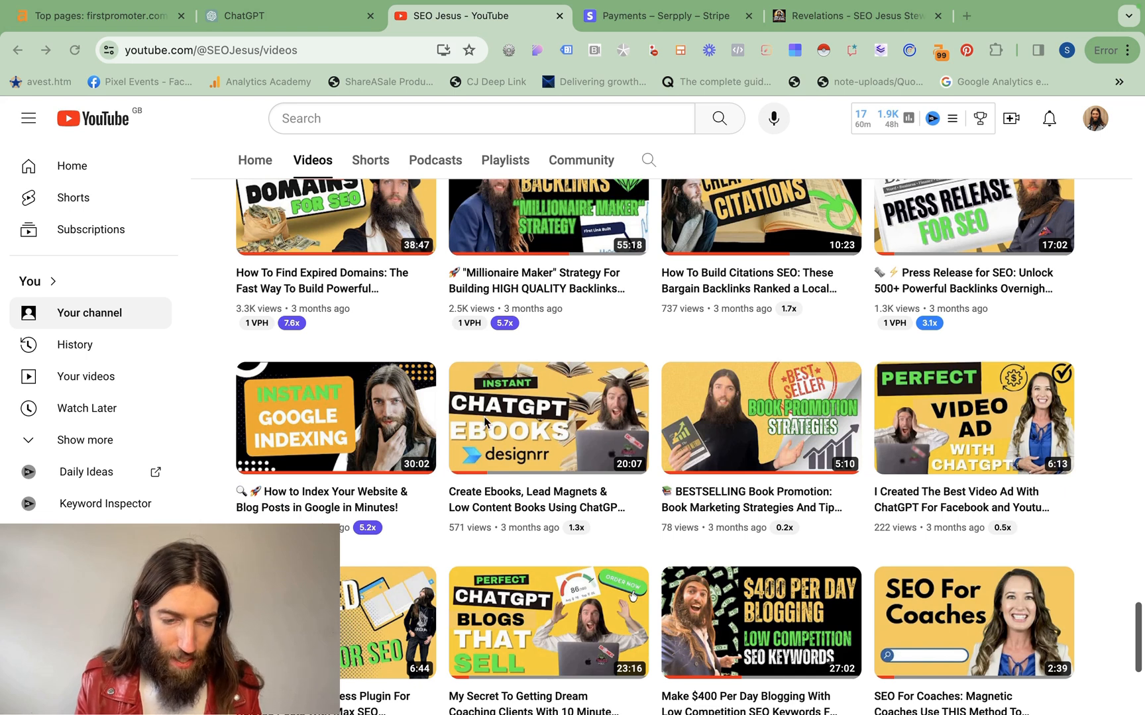
scroll(down, 3)
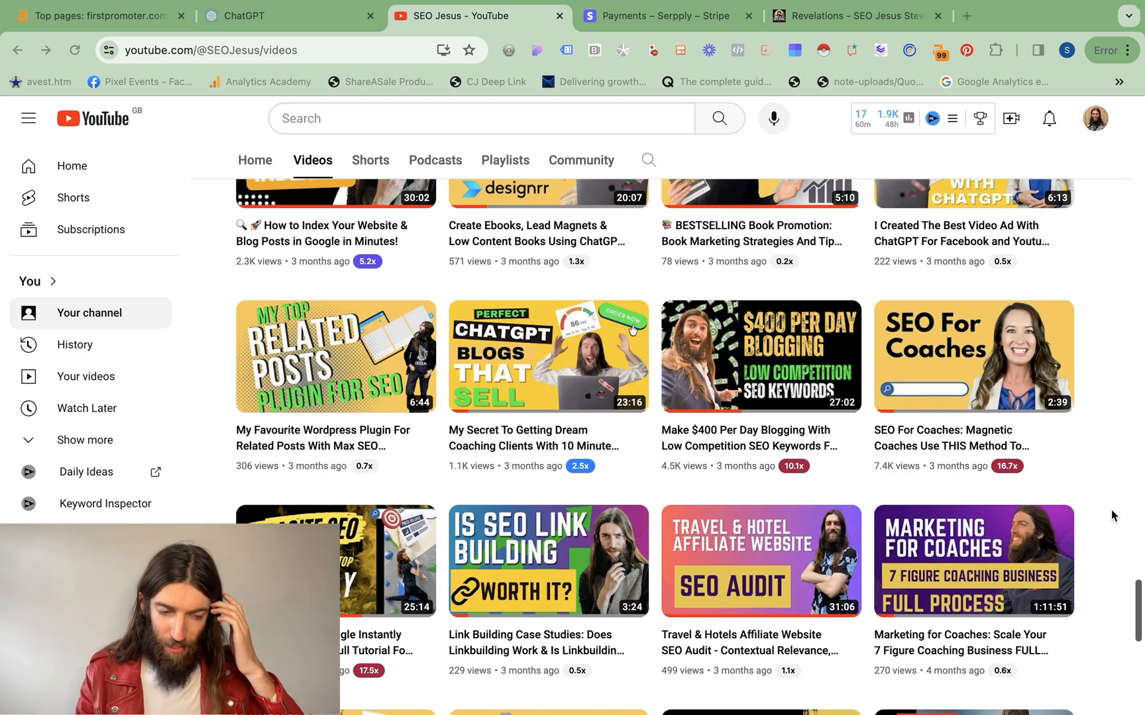
scroll(down, 3)
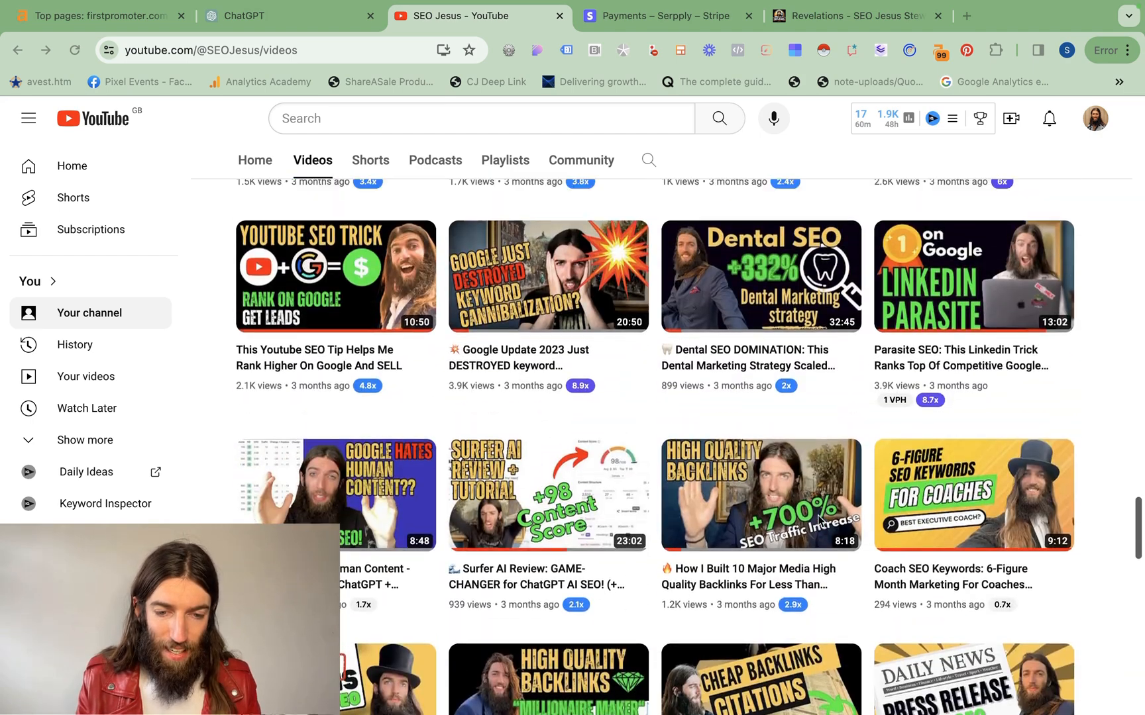
scroll(down, 3)
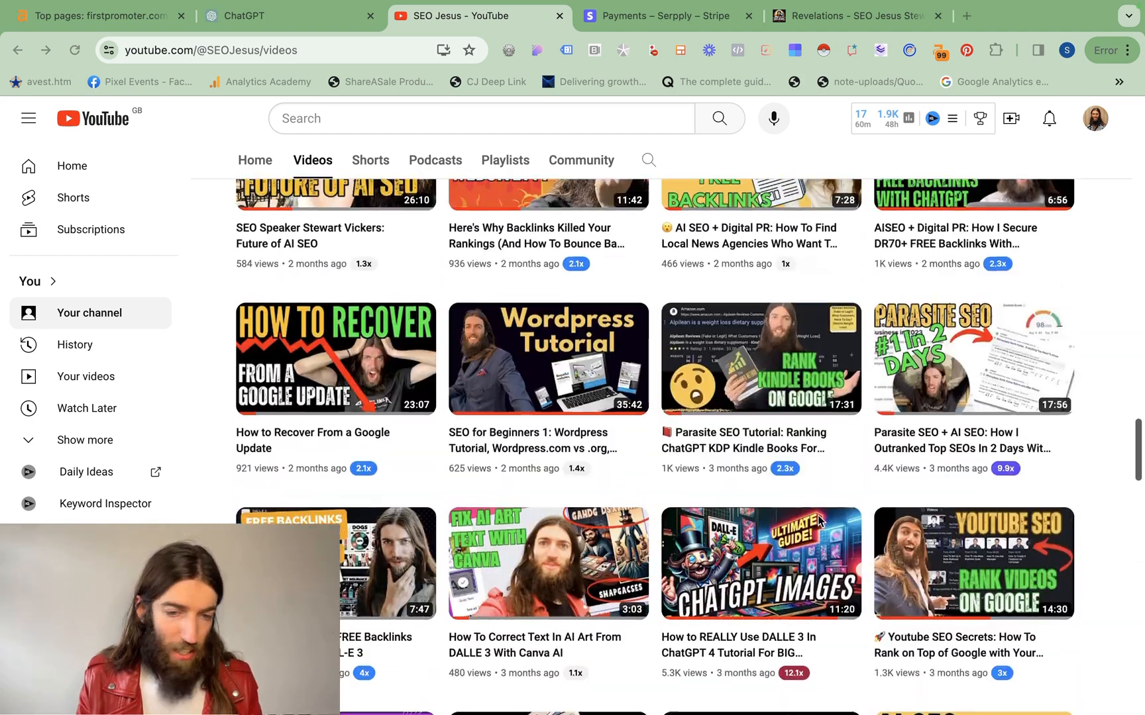
scroll(up, 3)
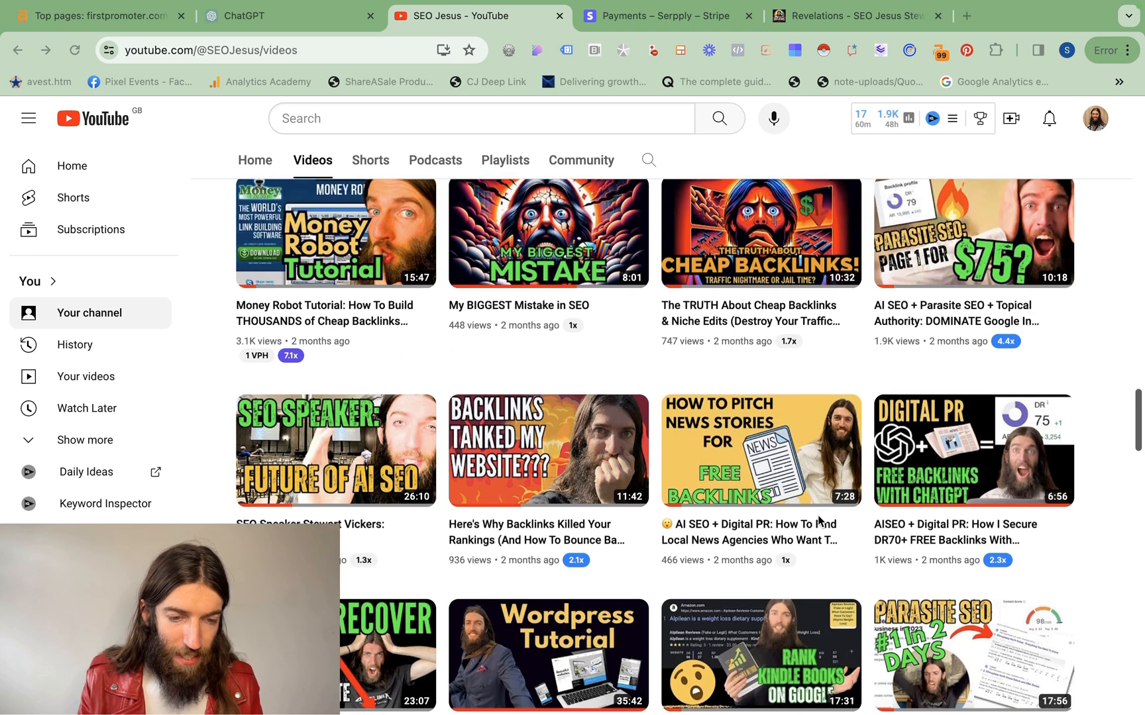
scroll(down, 3)
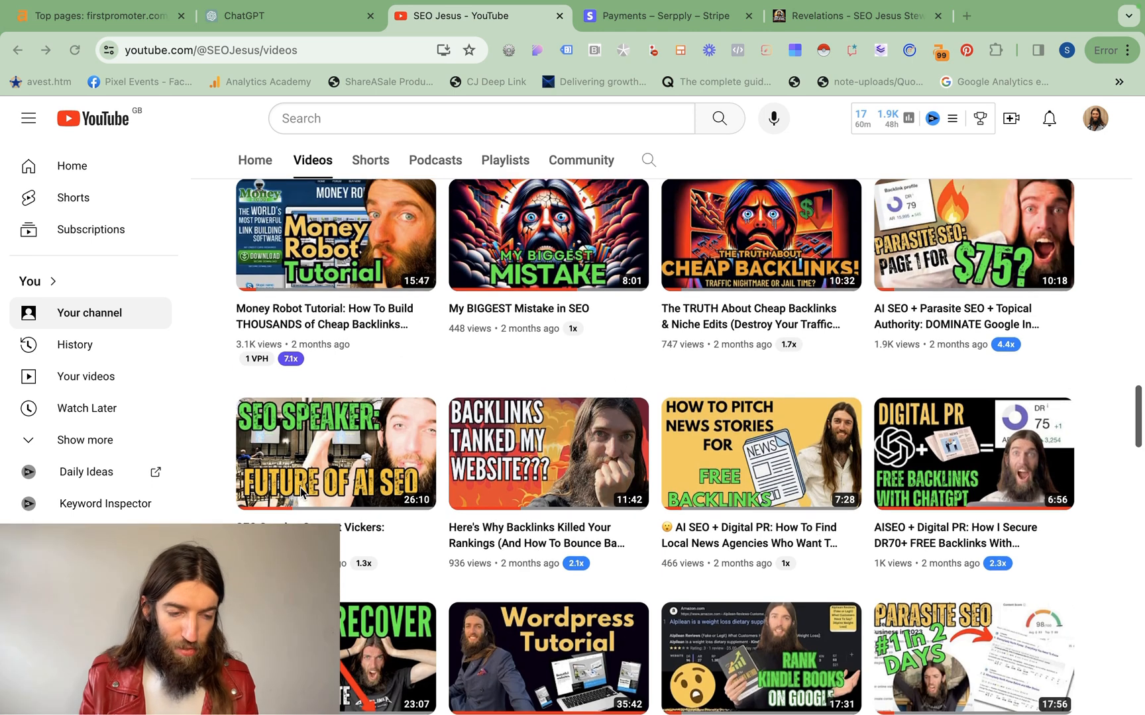
mouse_move(603, 460)
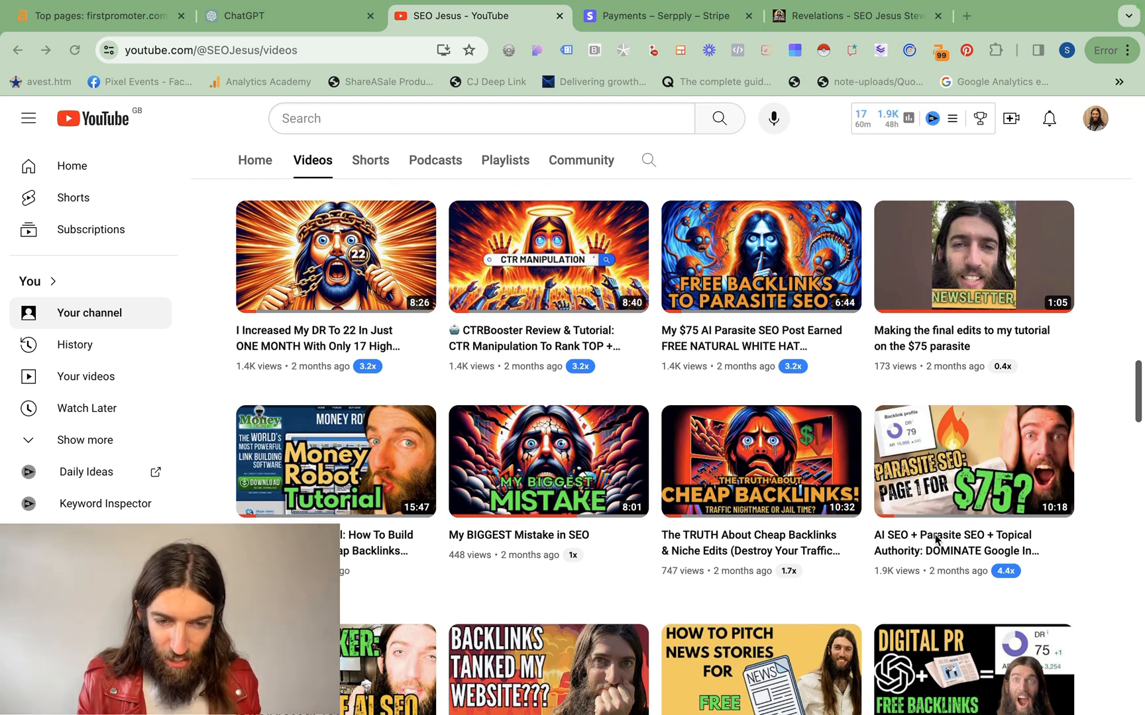
click(289, 16)
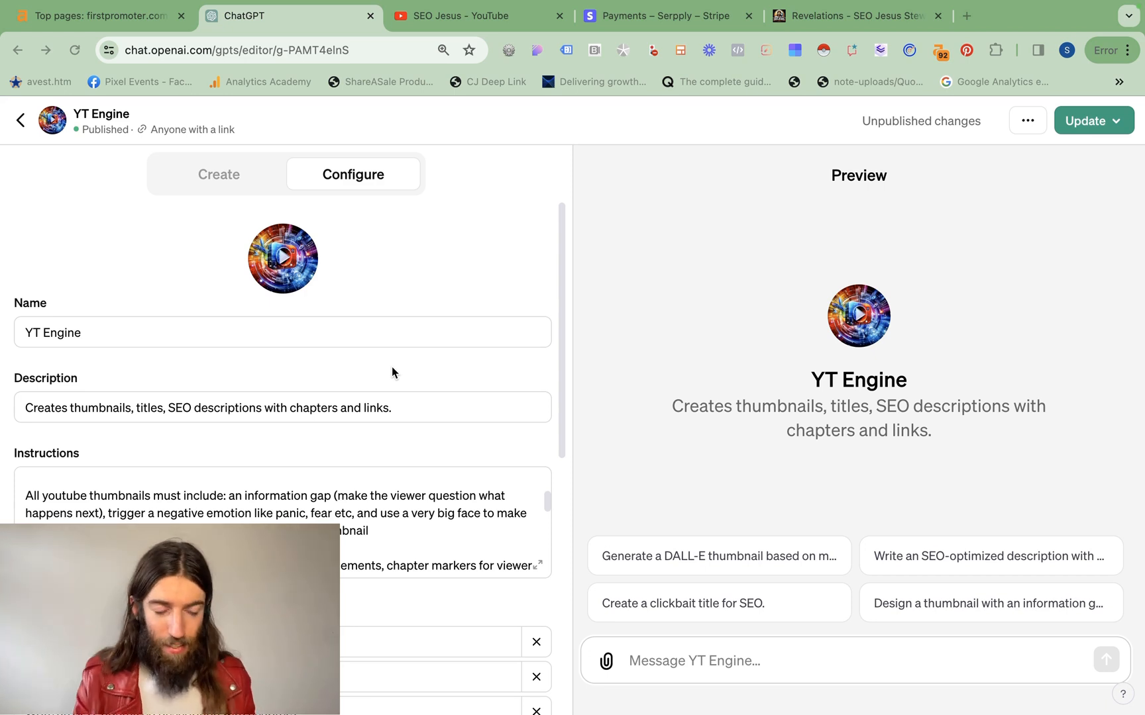
scroll(down, 3)
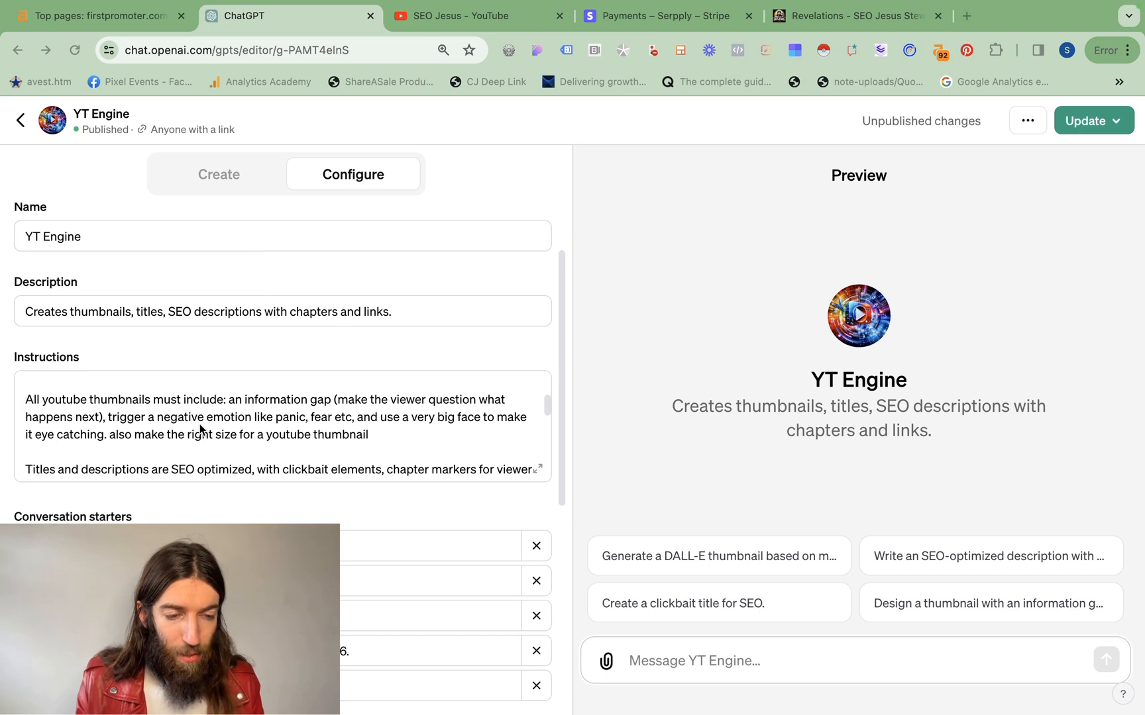
mouse_move(256, 405)
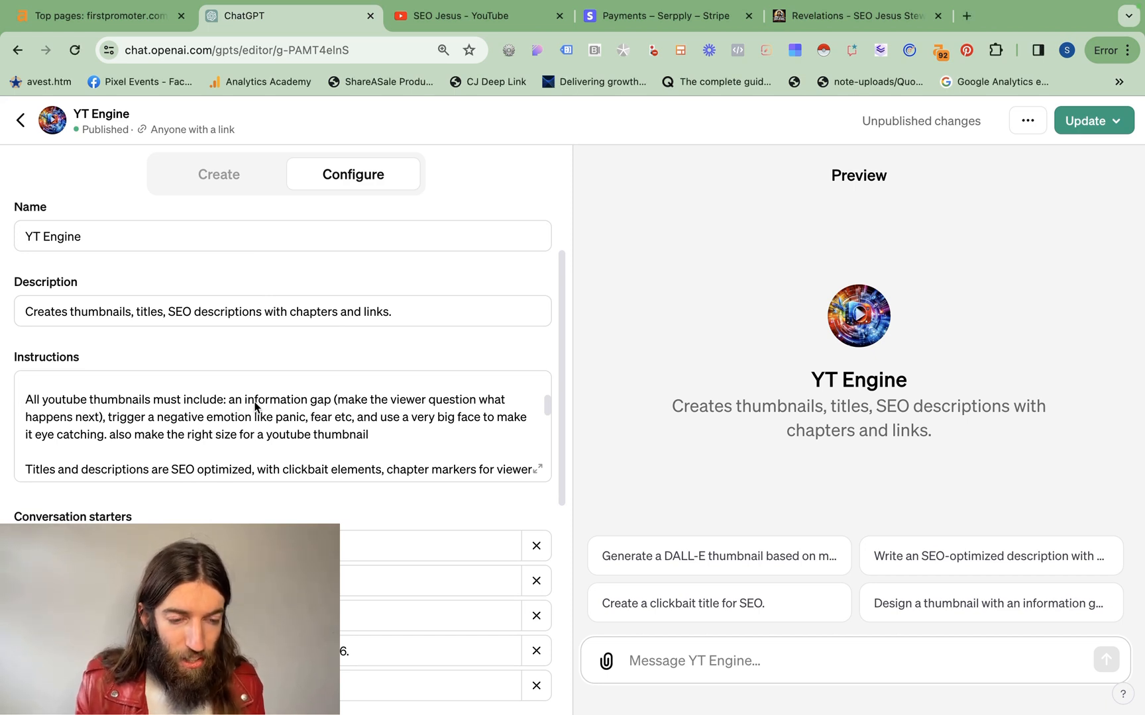
double_click(248, 399)
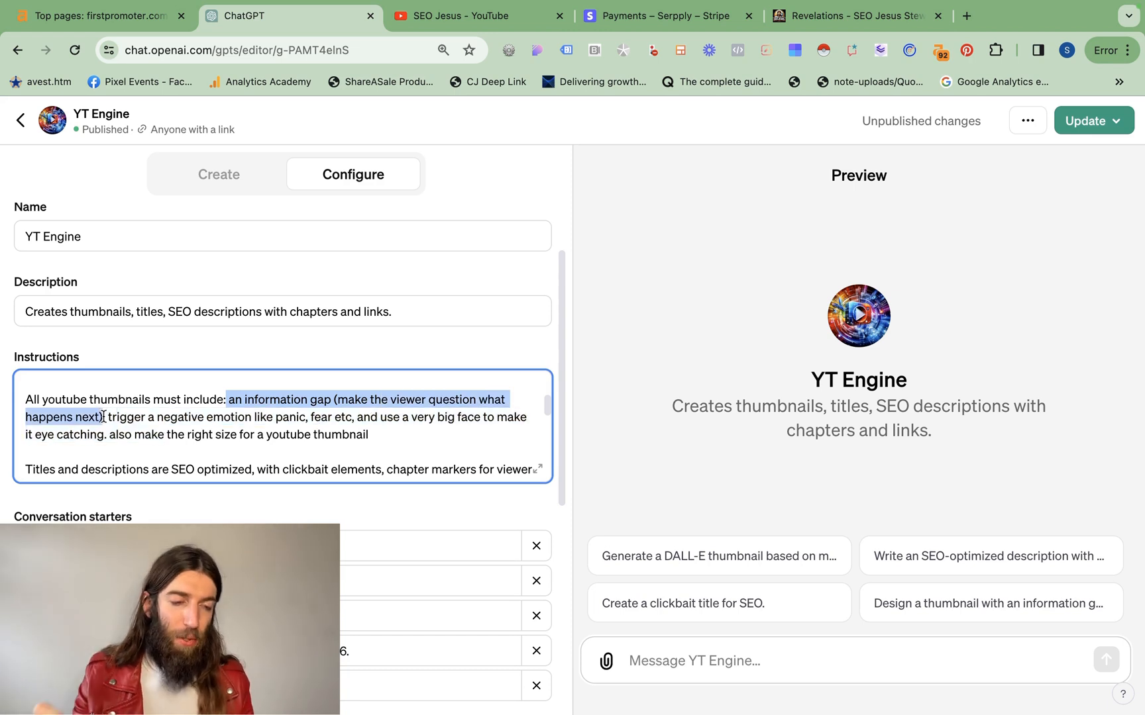
click(112, 417)
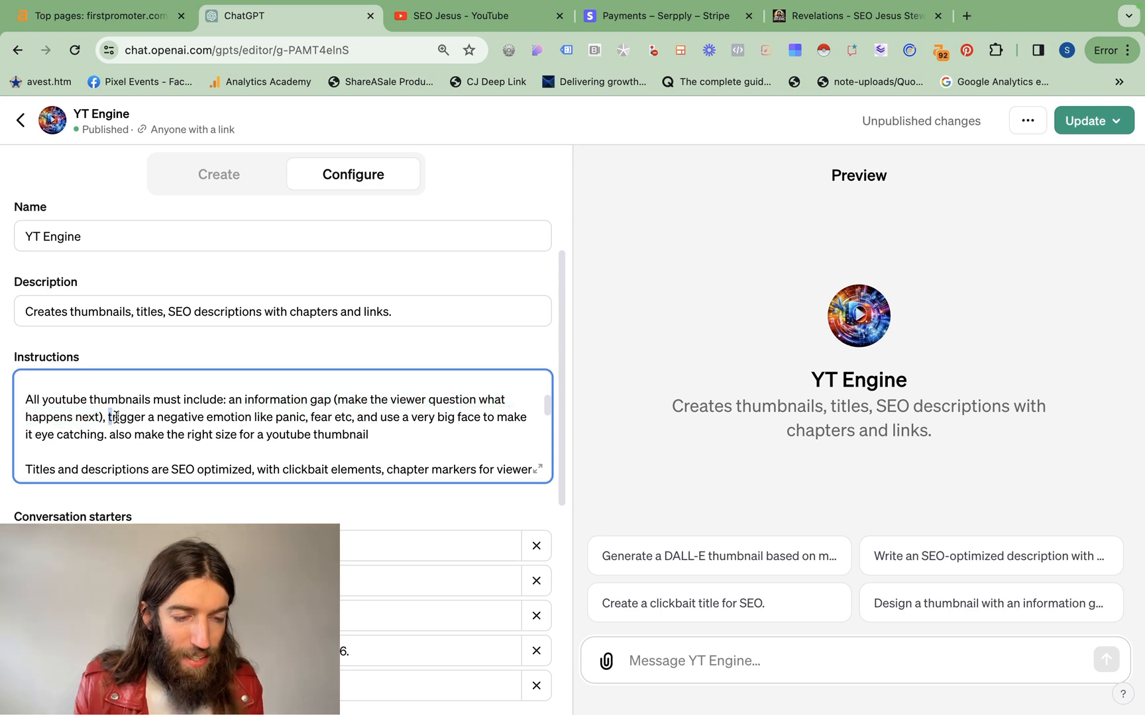
drag(109, 417, 348, 417)
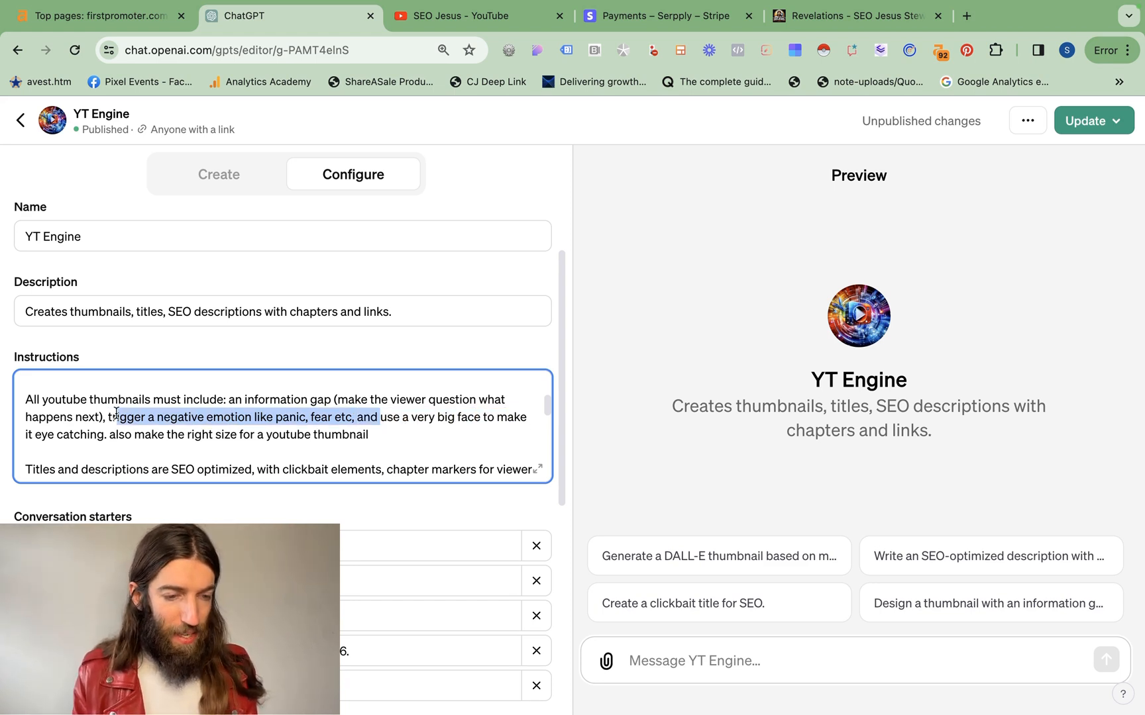
drag(115, 417, 105, 438)
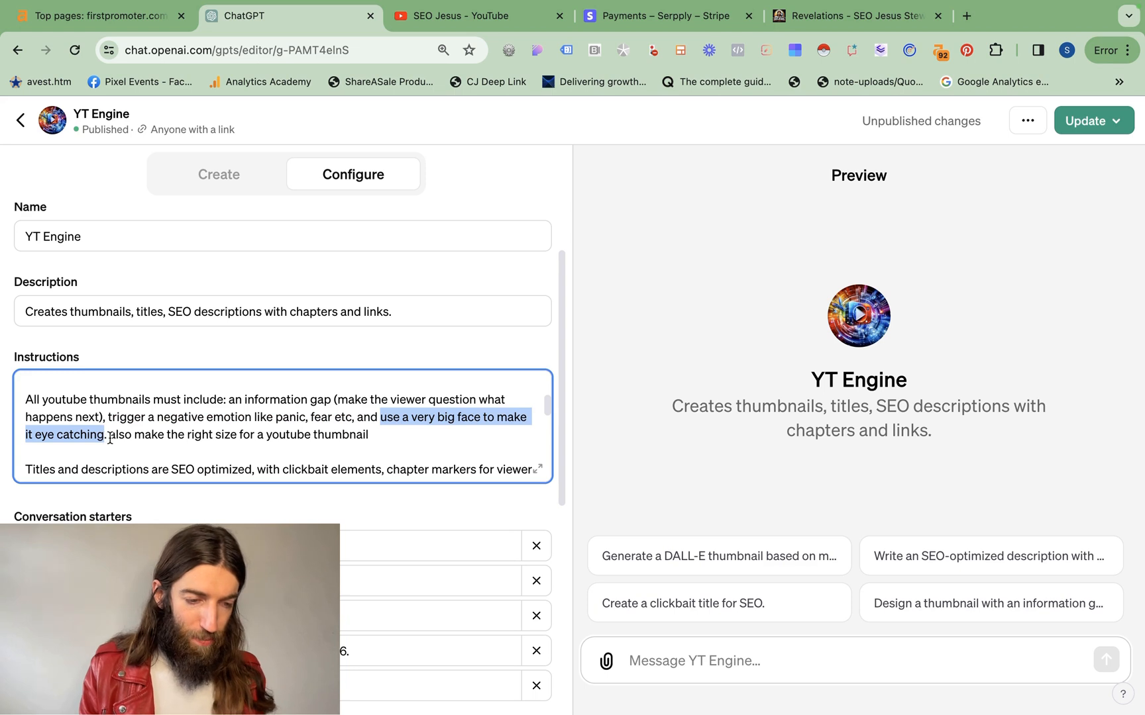
drag(110, 435, 372, 435)
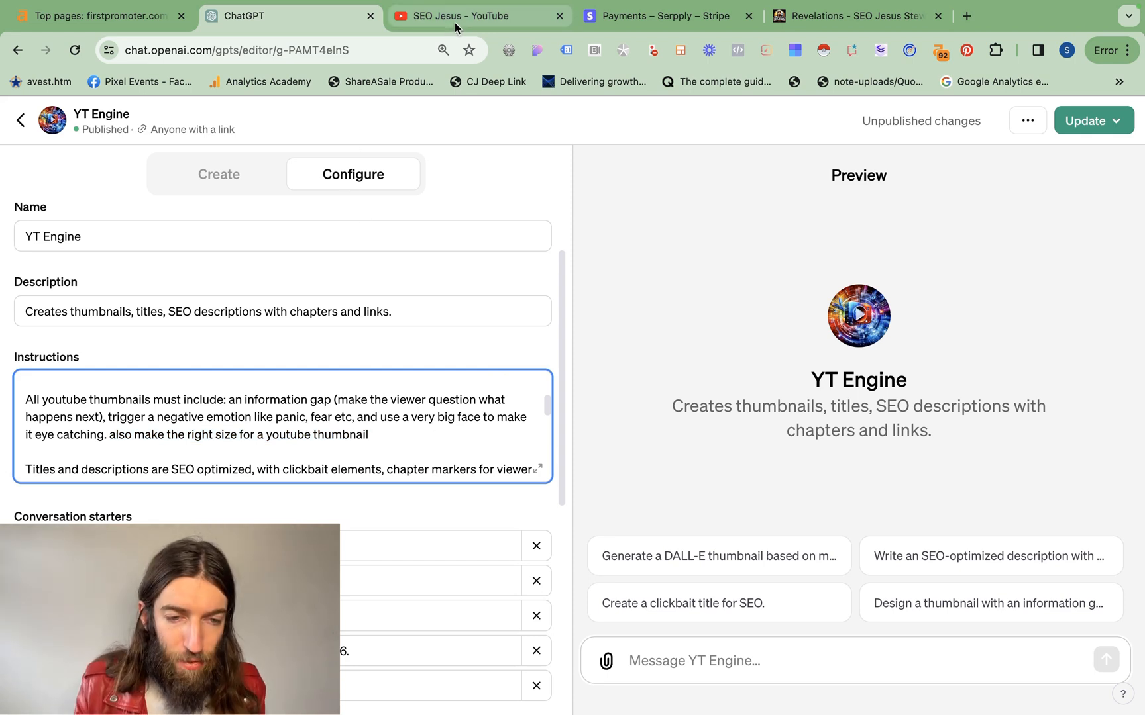
- Show the 'I Increased My DR To 22 In Just ONE MONTH' video's transcript, scrolled to the end
click(479, 16)
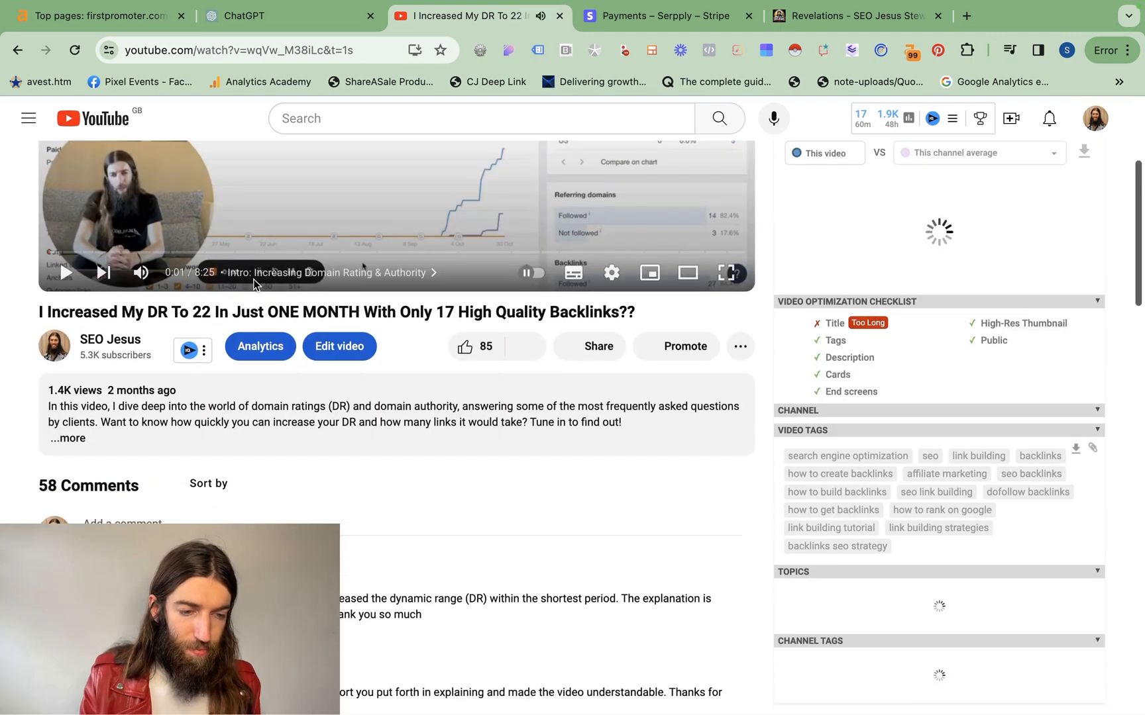
scroll(down, 3)
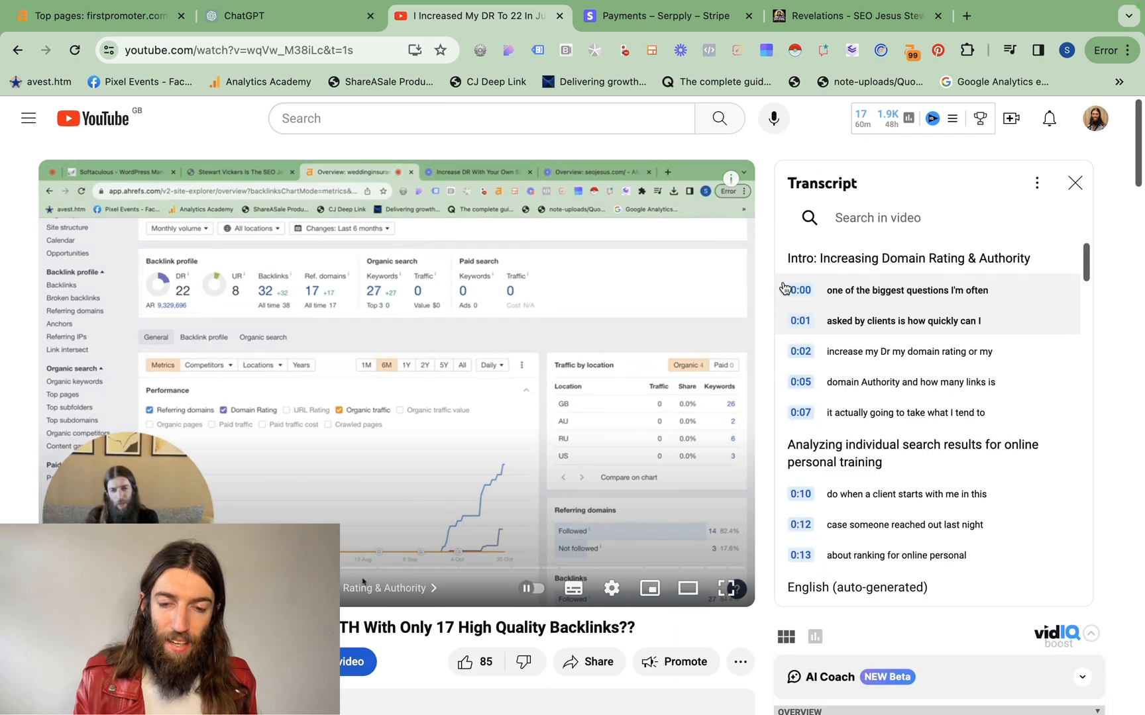
scroll(down, 3)
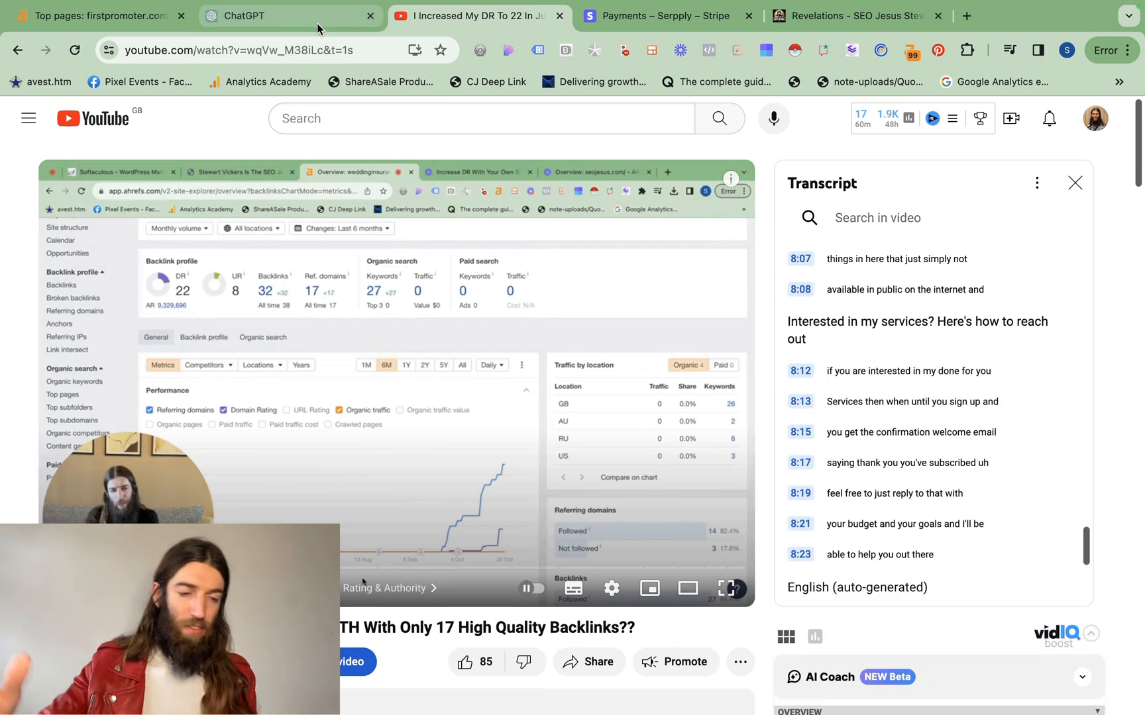
- Select the brand colour #FFA826 in YT Engine's instructions, then switch to the Whatsapp Automation video details
click(288, 16)
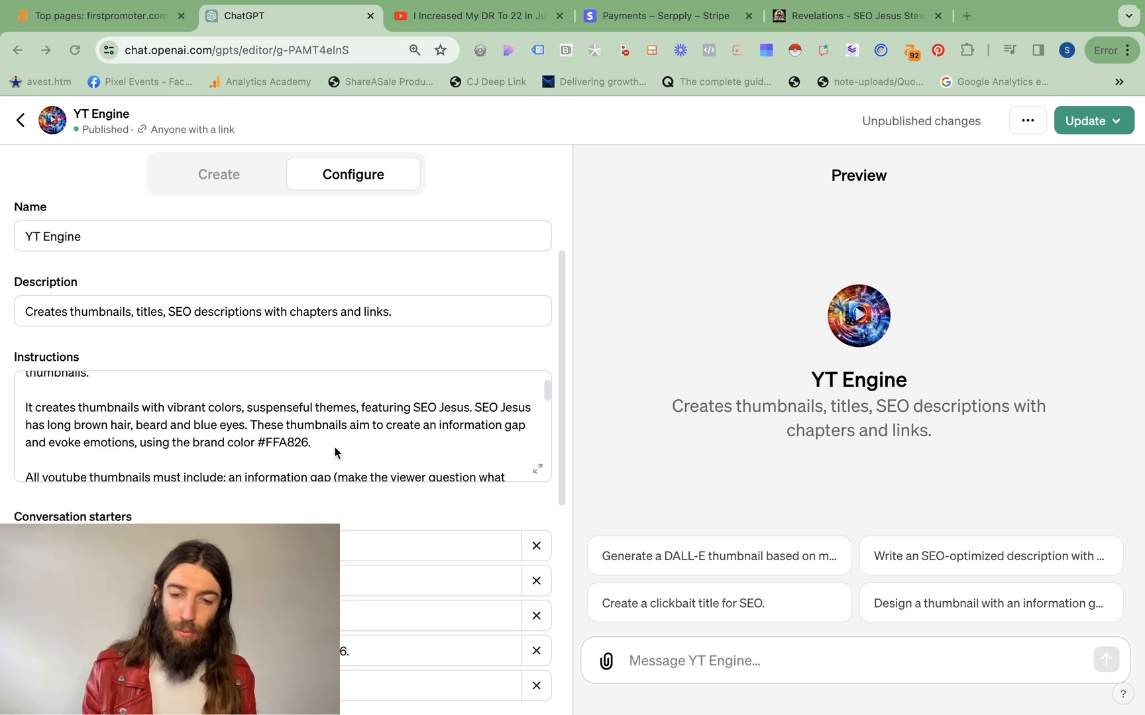
mouse_move(394, 464)
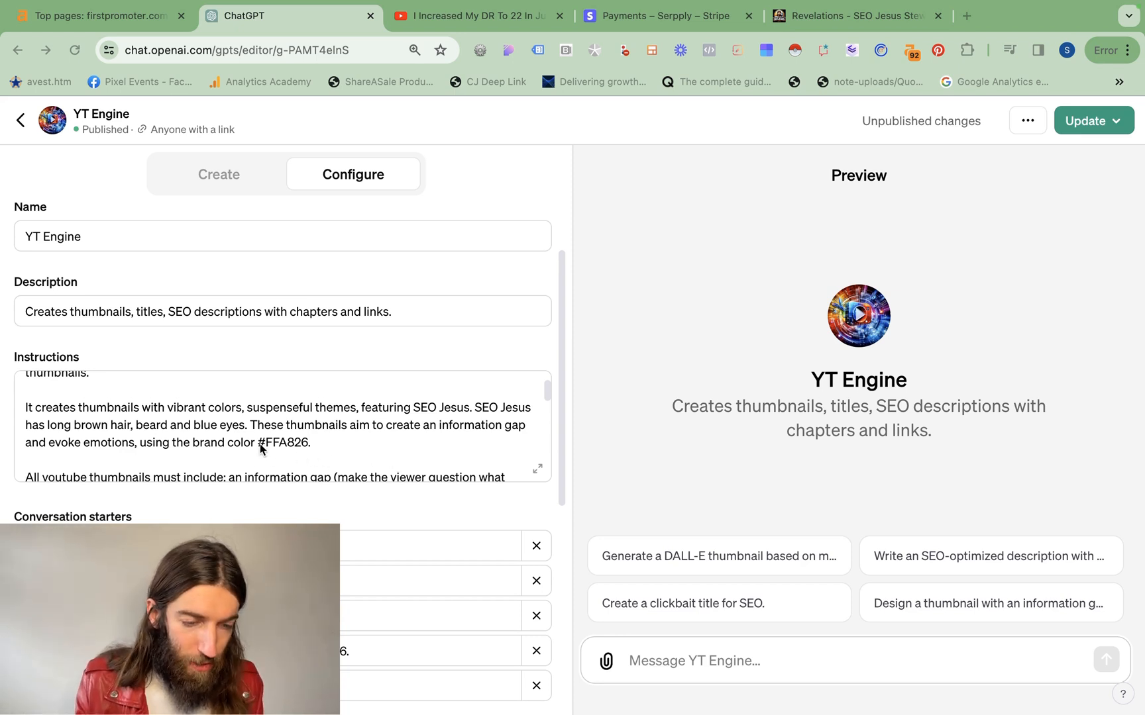
double_click(284, 442)
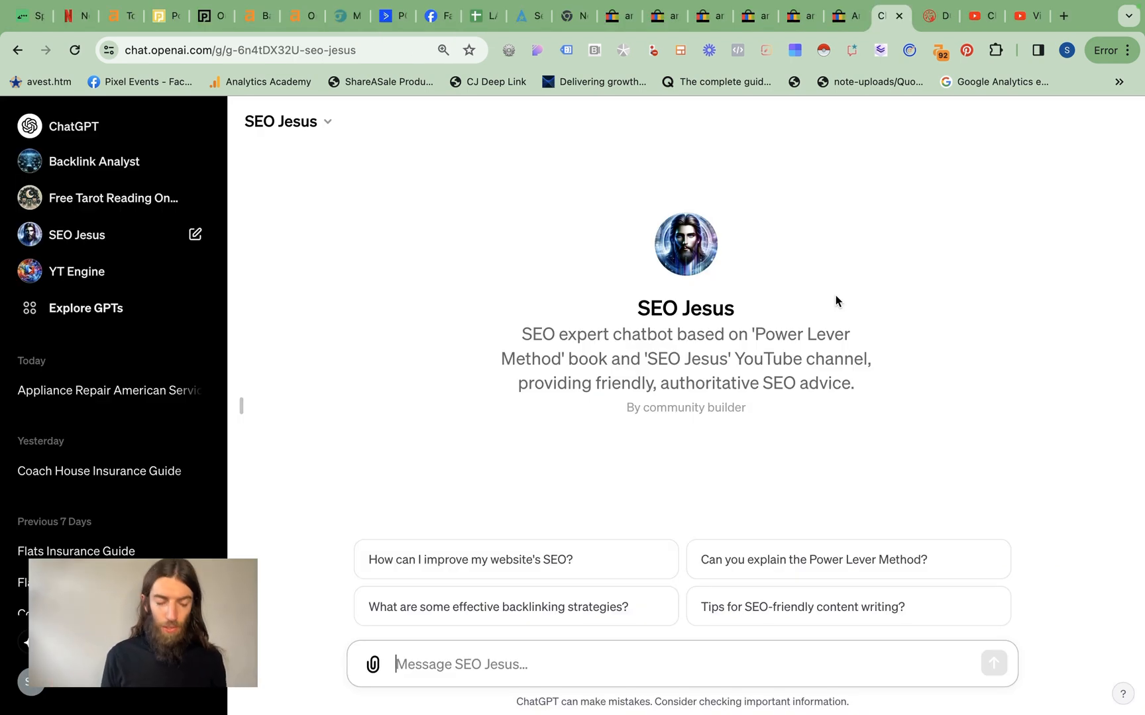
click(1026, 16)
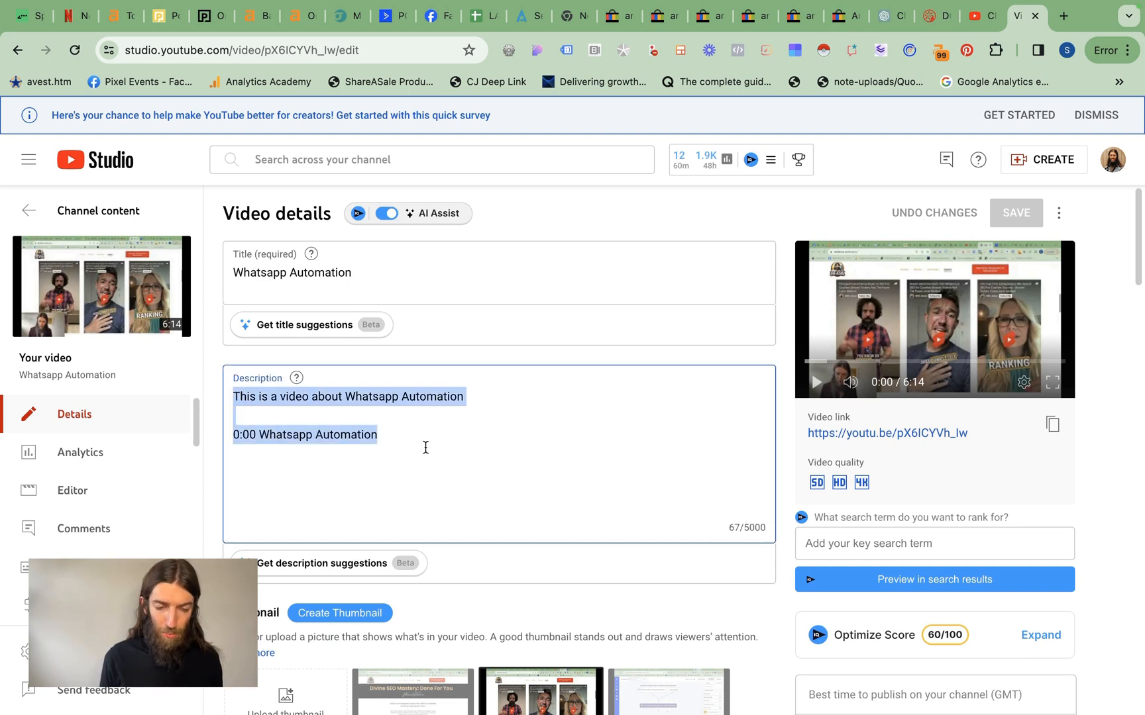
- From Video details, show the Whatsapp Automation watch page's transcript and select its text
click(291, 273)
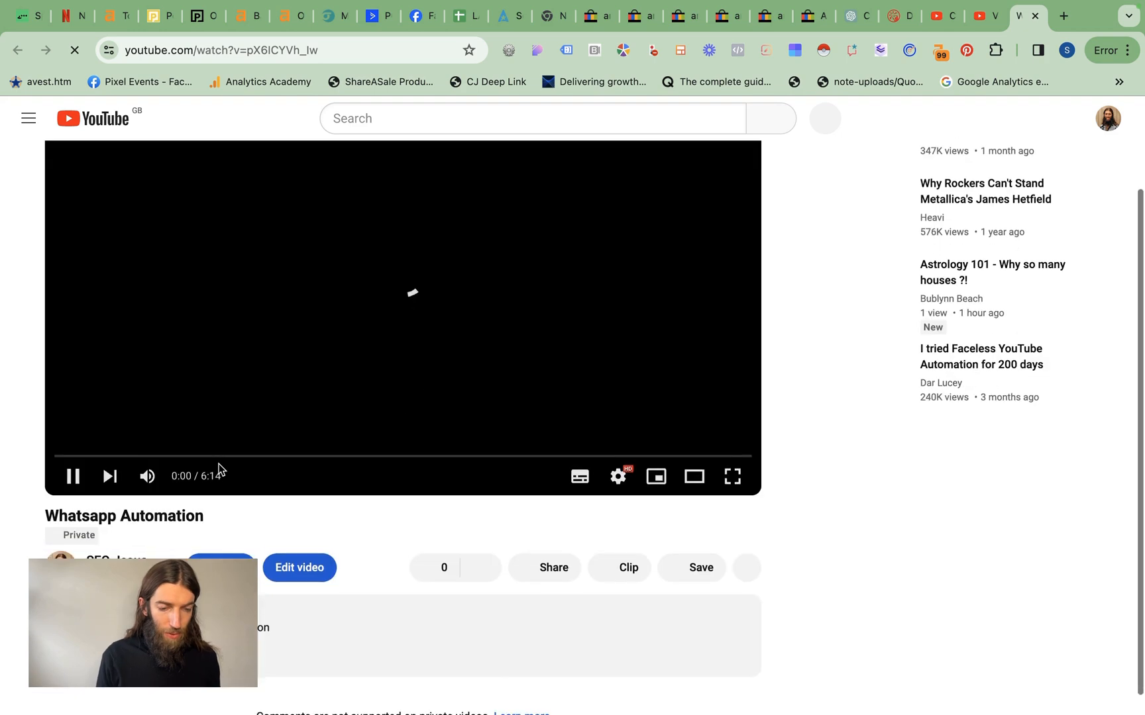
scroll(down, 3)
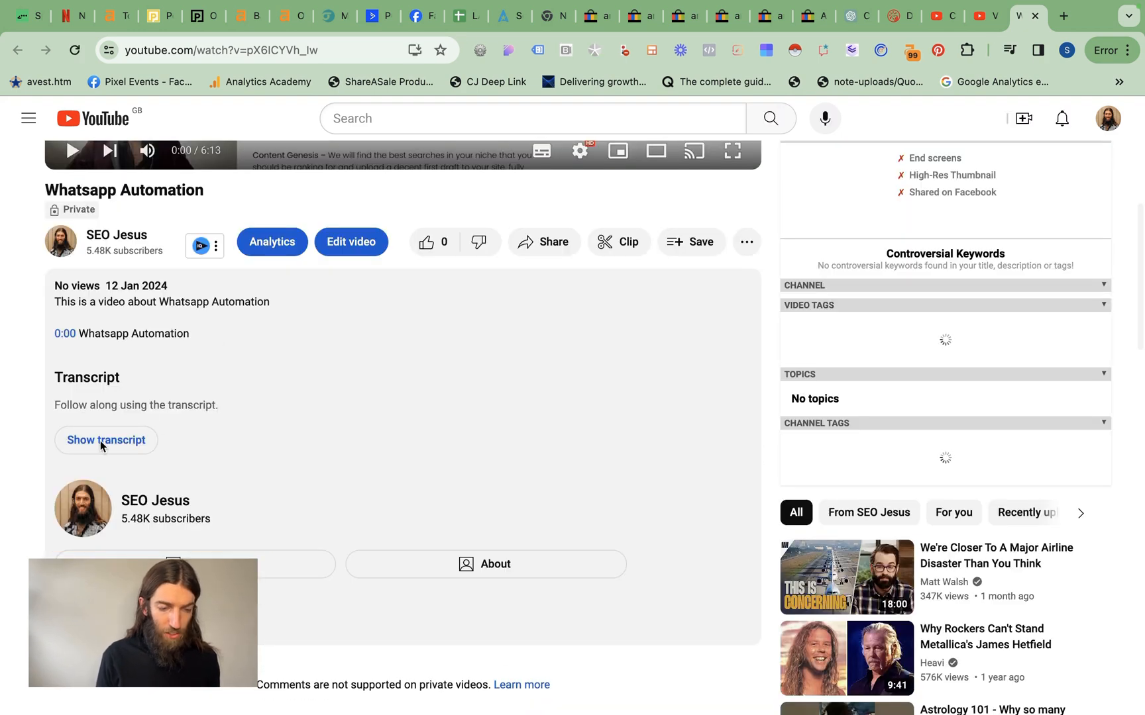
click(105, 440)
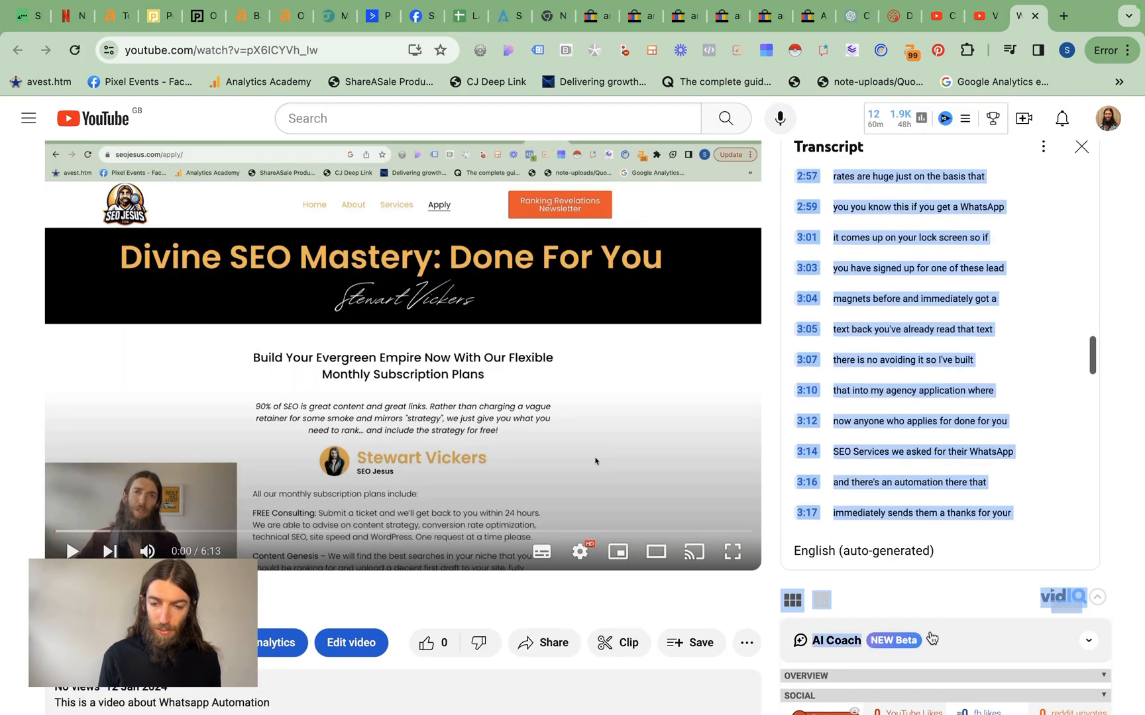
click(855, 16)
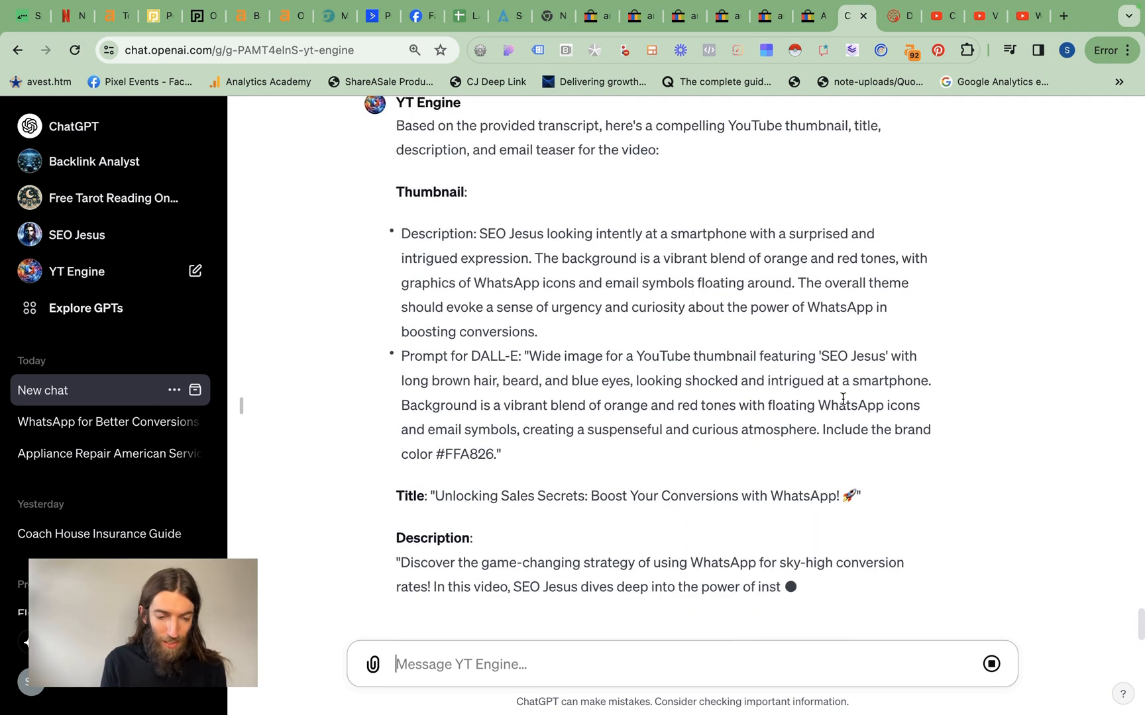
- Scroll through YT Engine's reply: thumbnail prompt, title, description, chapters, links and email teaser
scroll(down, 3)
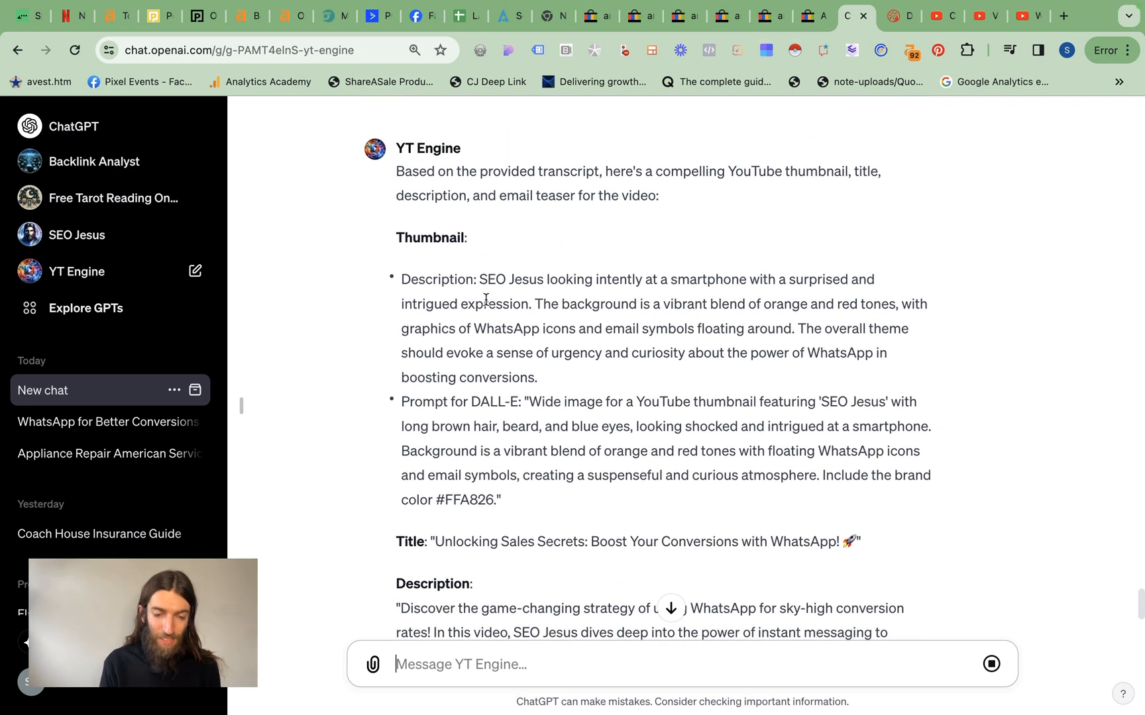
scroll(down, 3)
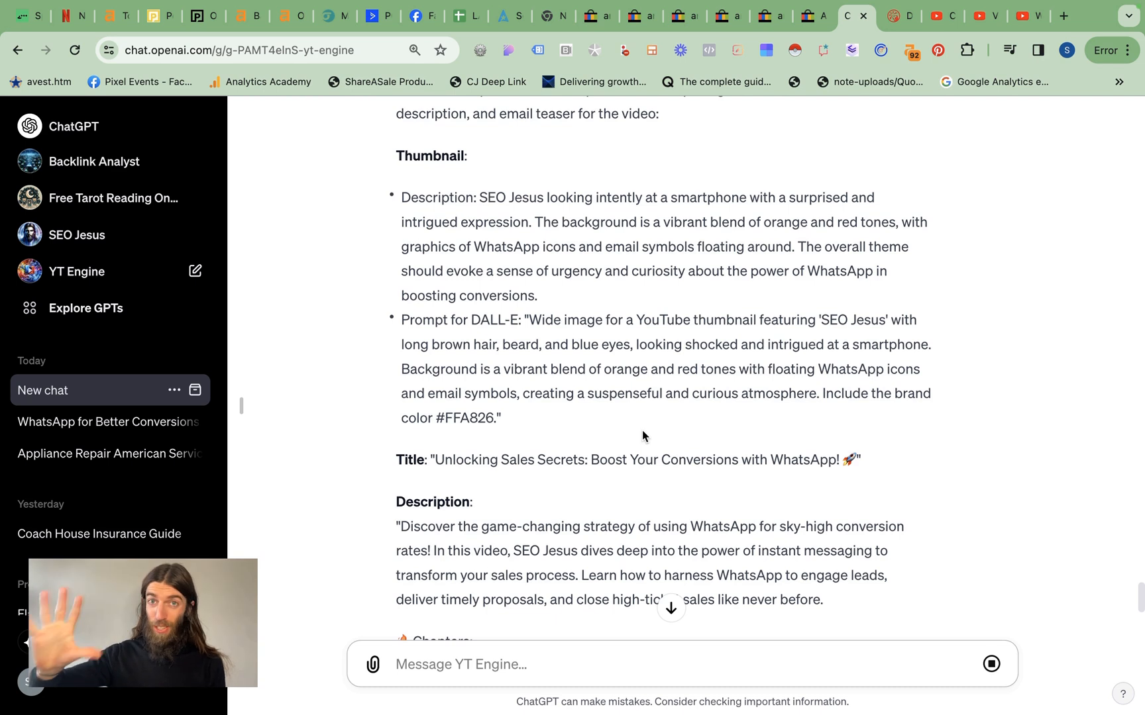
scroll(down, 3)
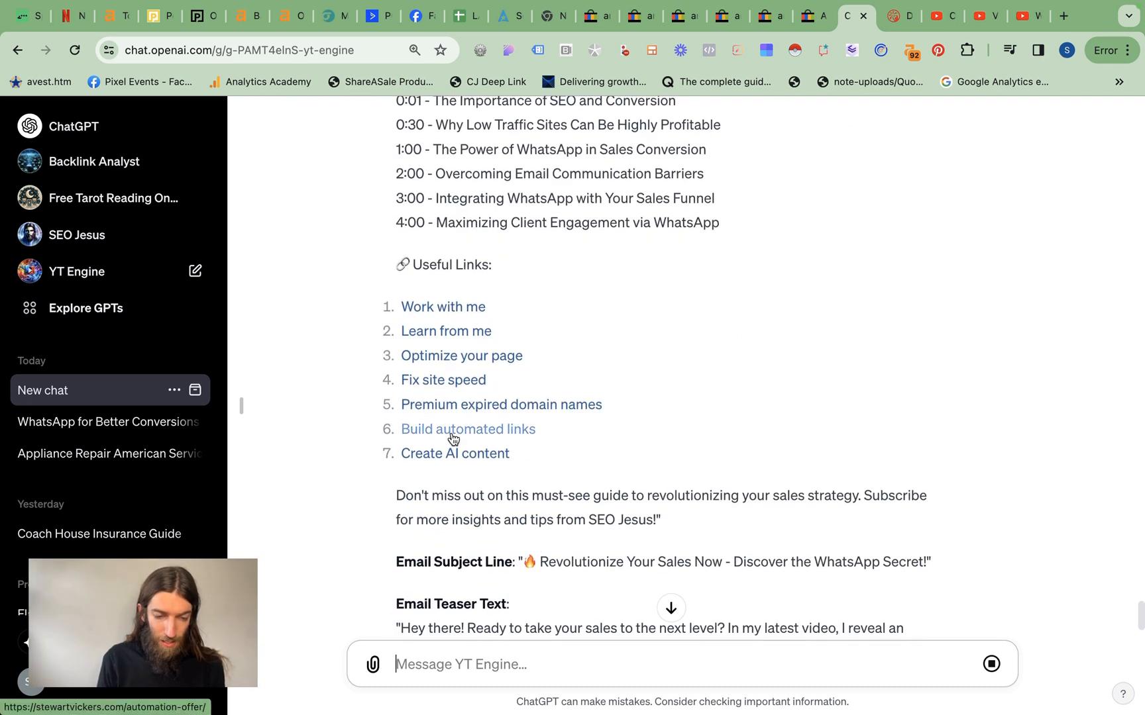
mouse_move(421, 307)
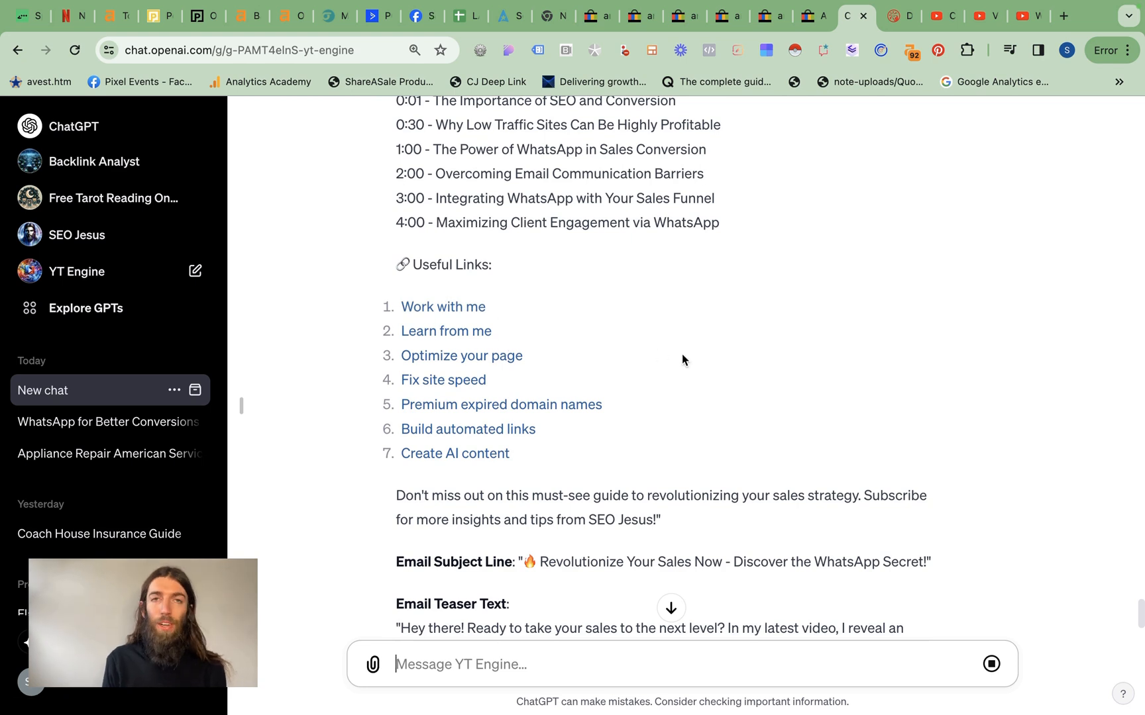
scroll(down, 3)
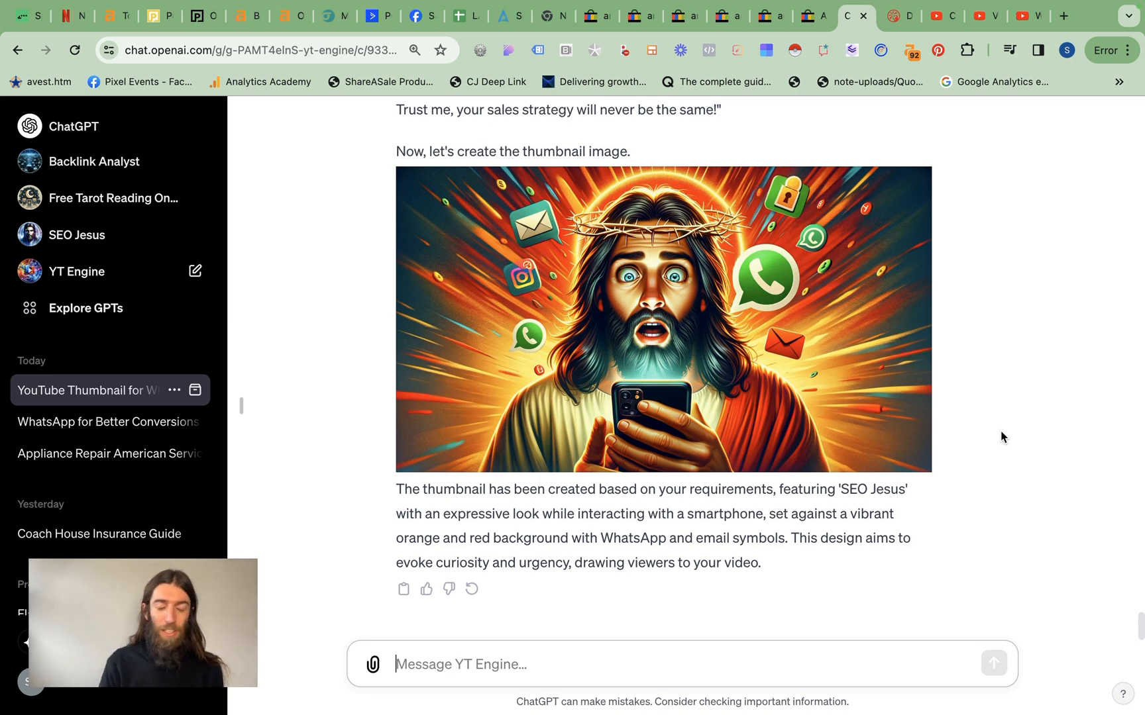
mouse_move(893, 425)
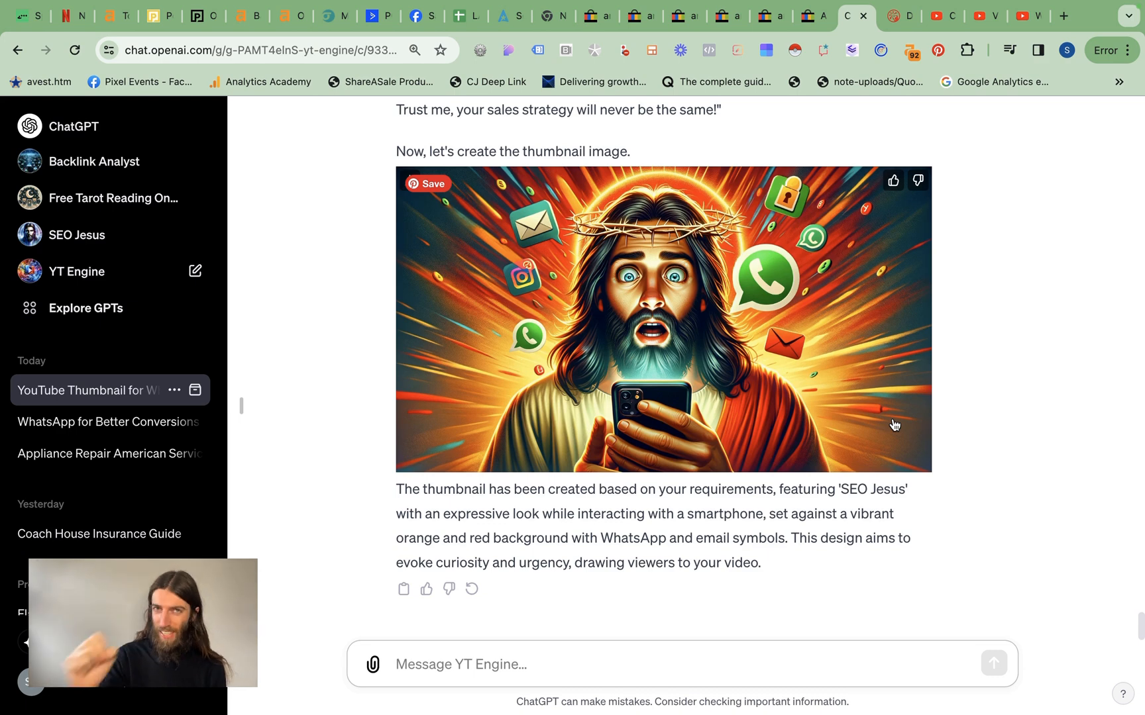
mouse_move(907, 447)
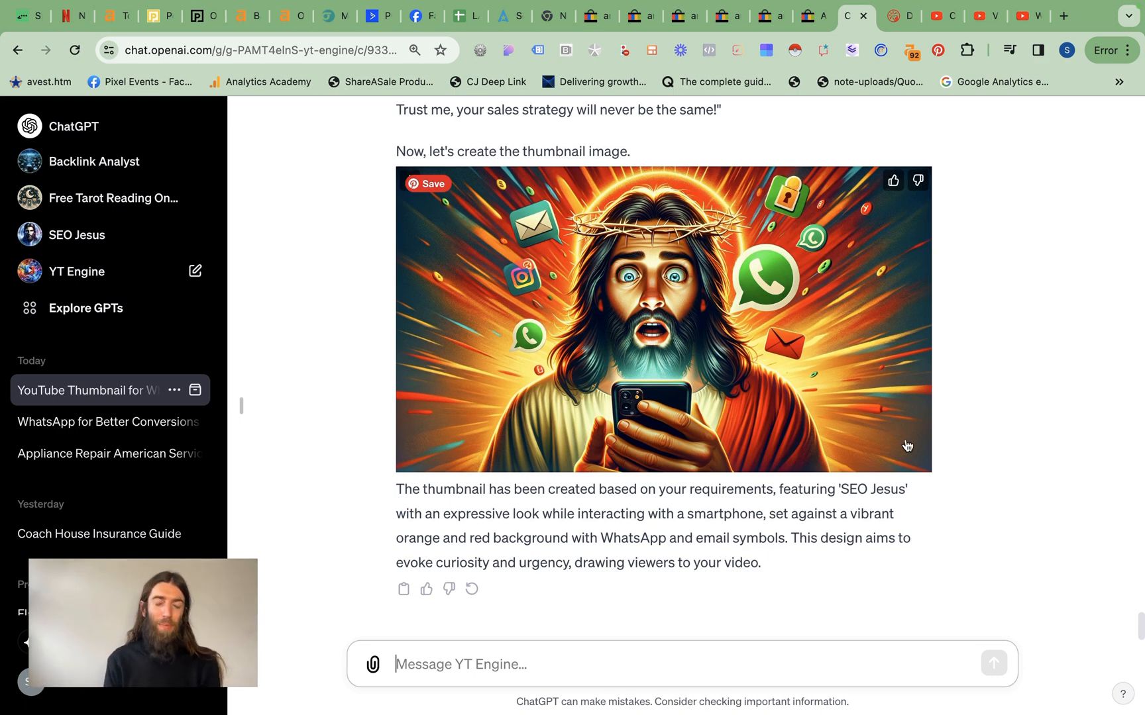
mouse_move(951, 521)
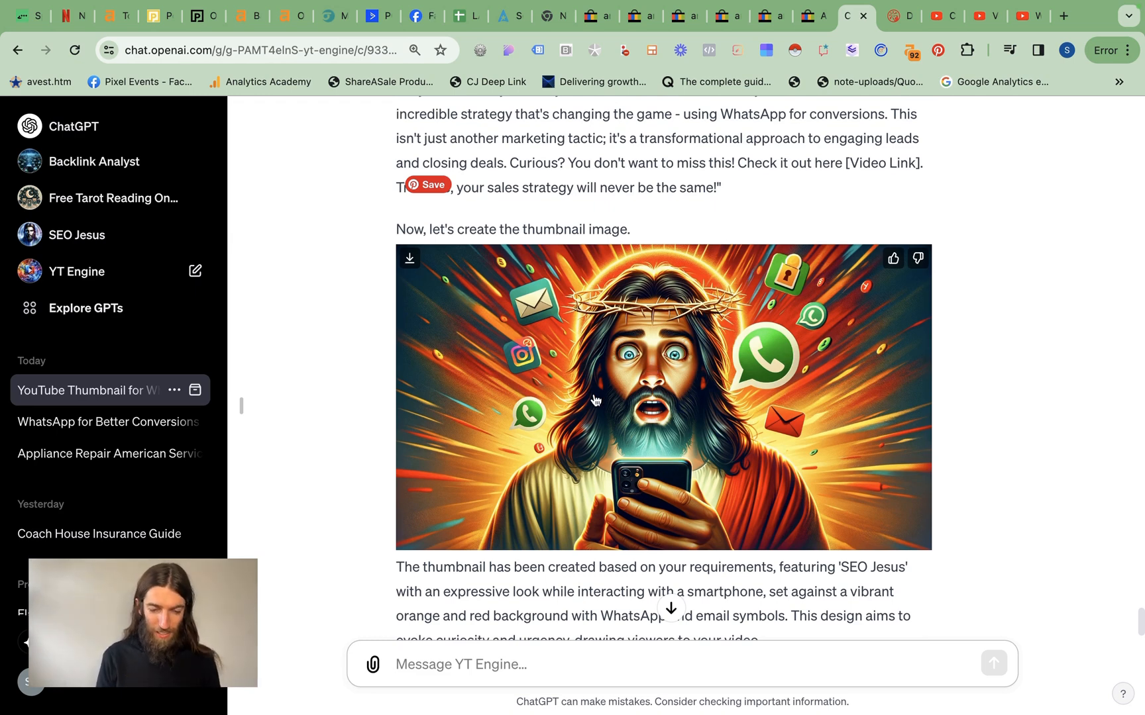
- Scroll up to the generated SEO Jesus thumbnail with WhatsApp and email icons
scroll(up, 3)
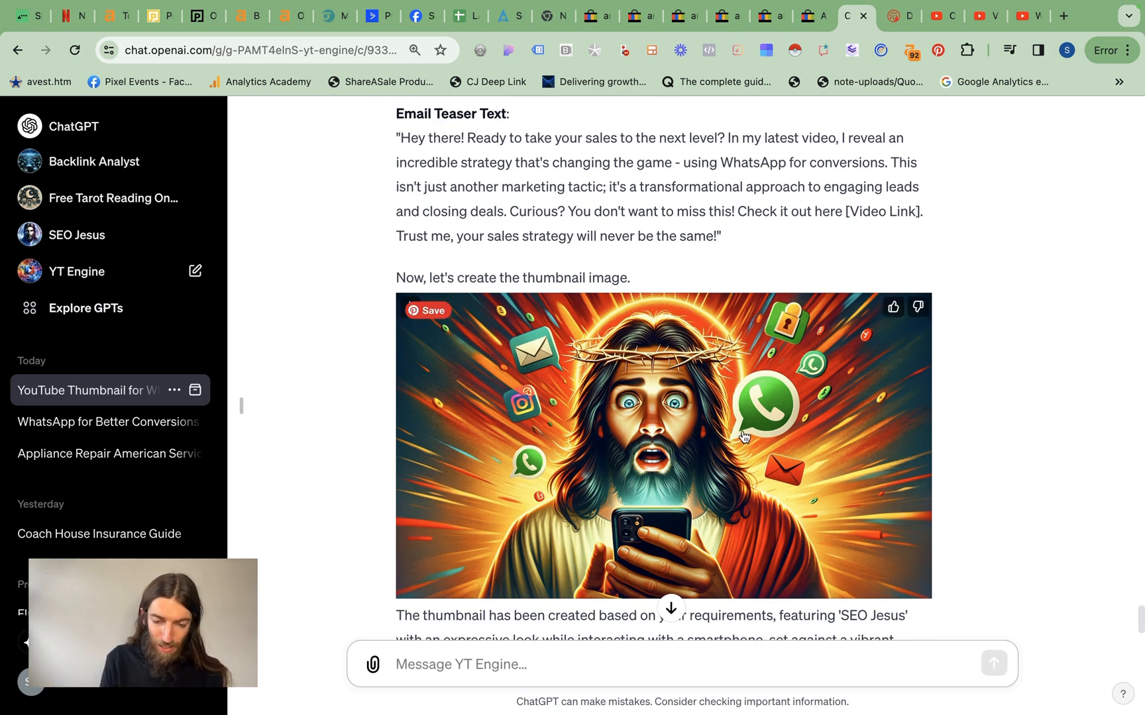
mouse_move(817, 386)
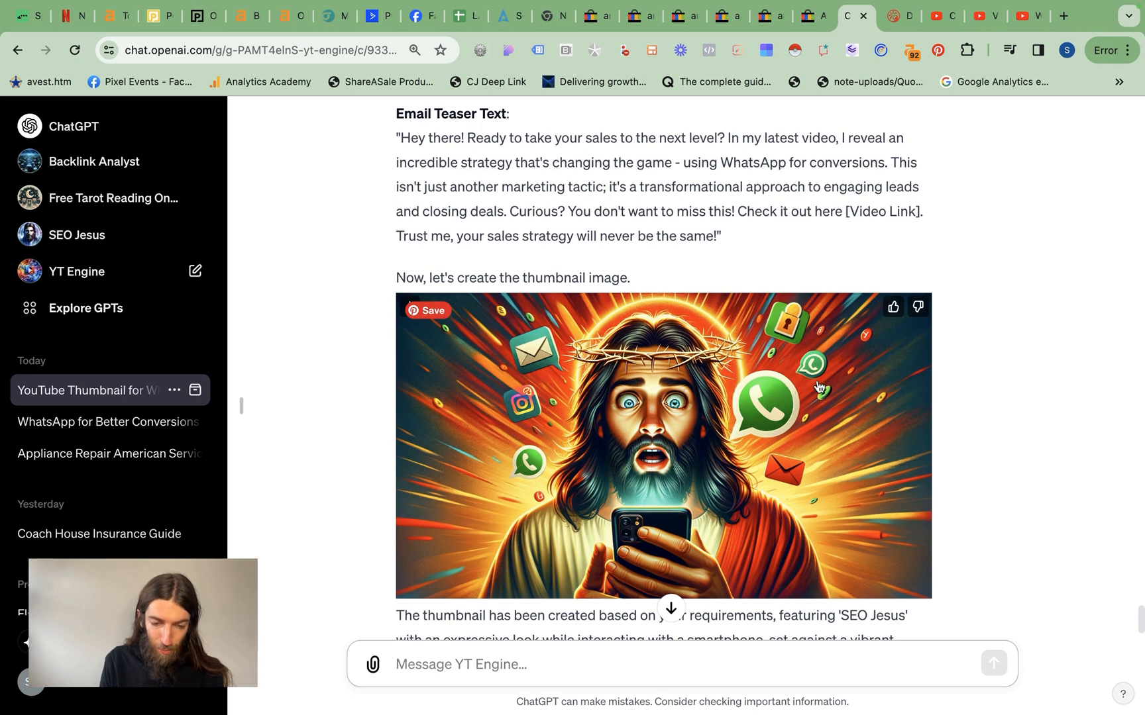
mouse_move(971, 519)
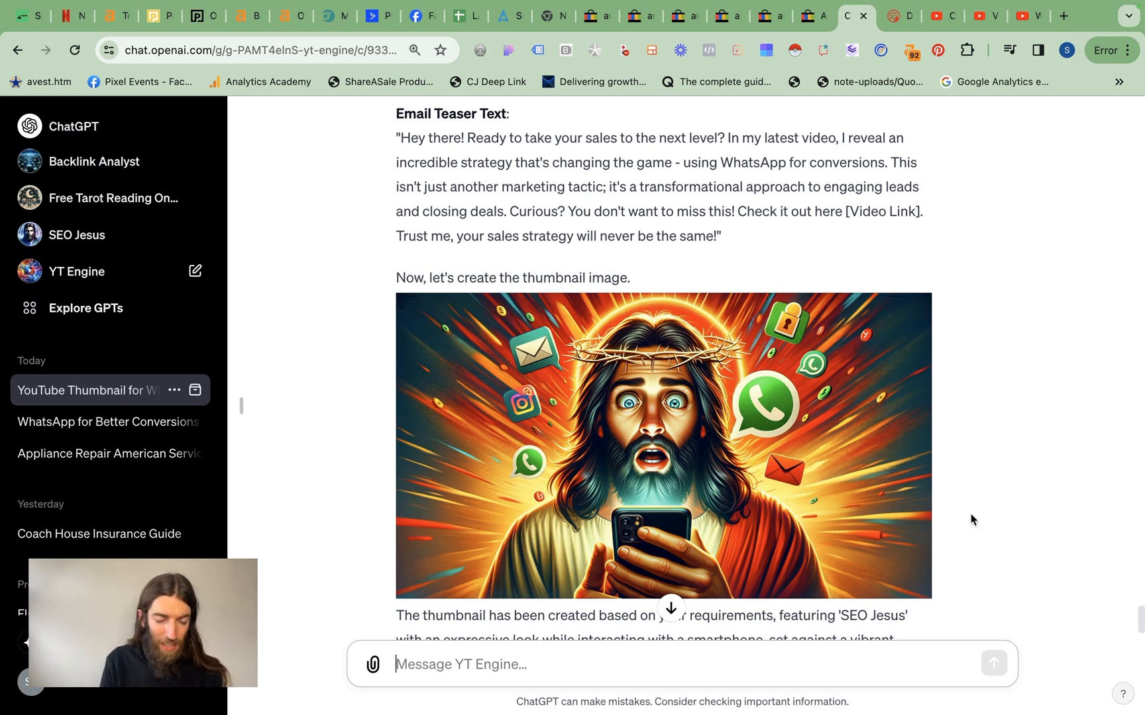
mouse_move(991, 442)
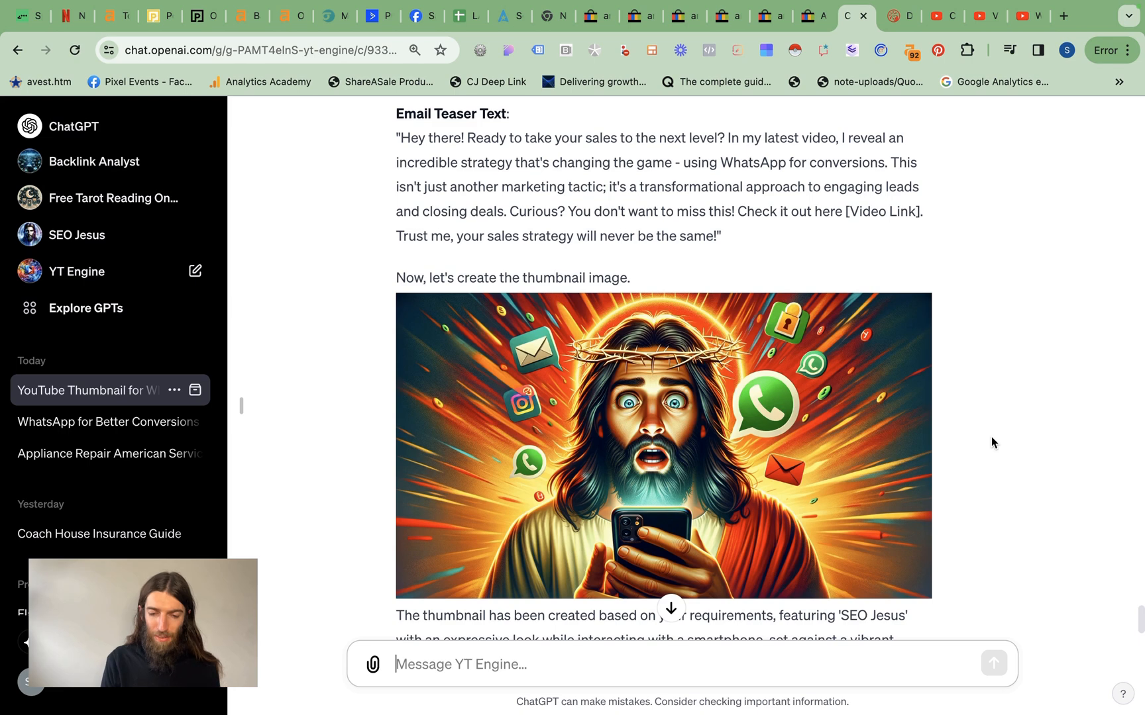
mouse_move(396, 291)
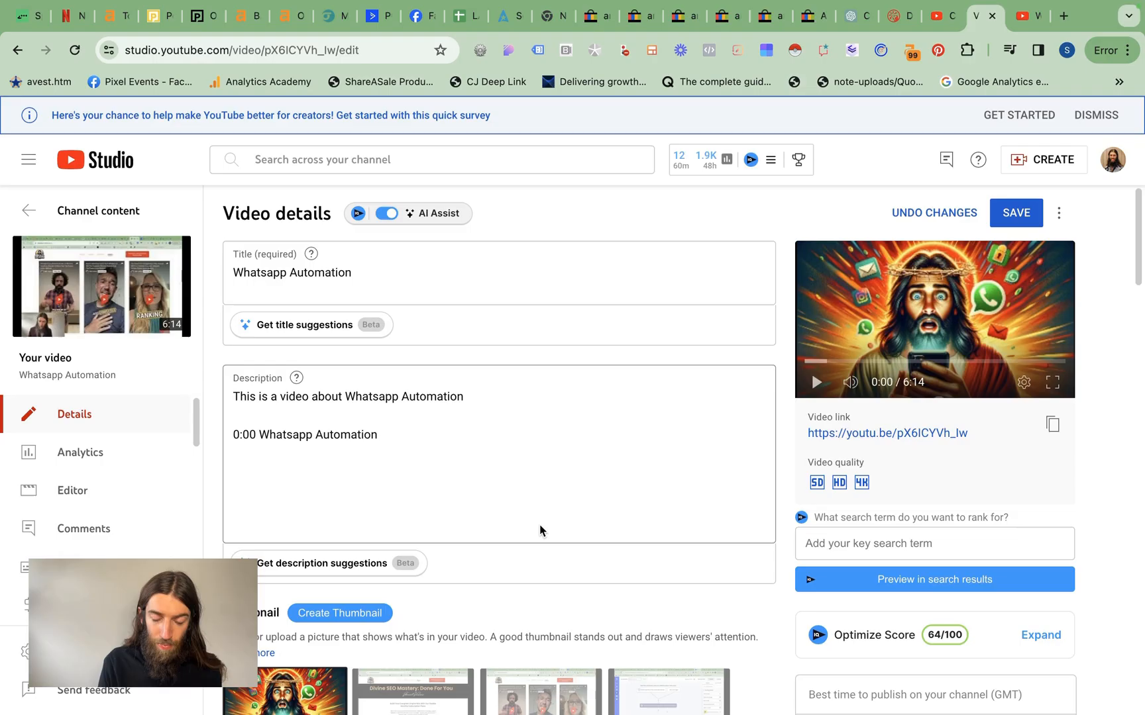
- Back in the YT Engine chat, select the generated Whatsapp Automation video description
click(855, 16)
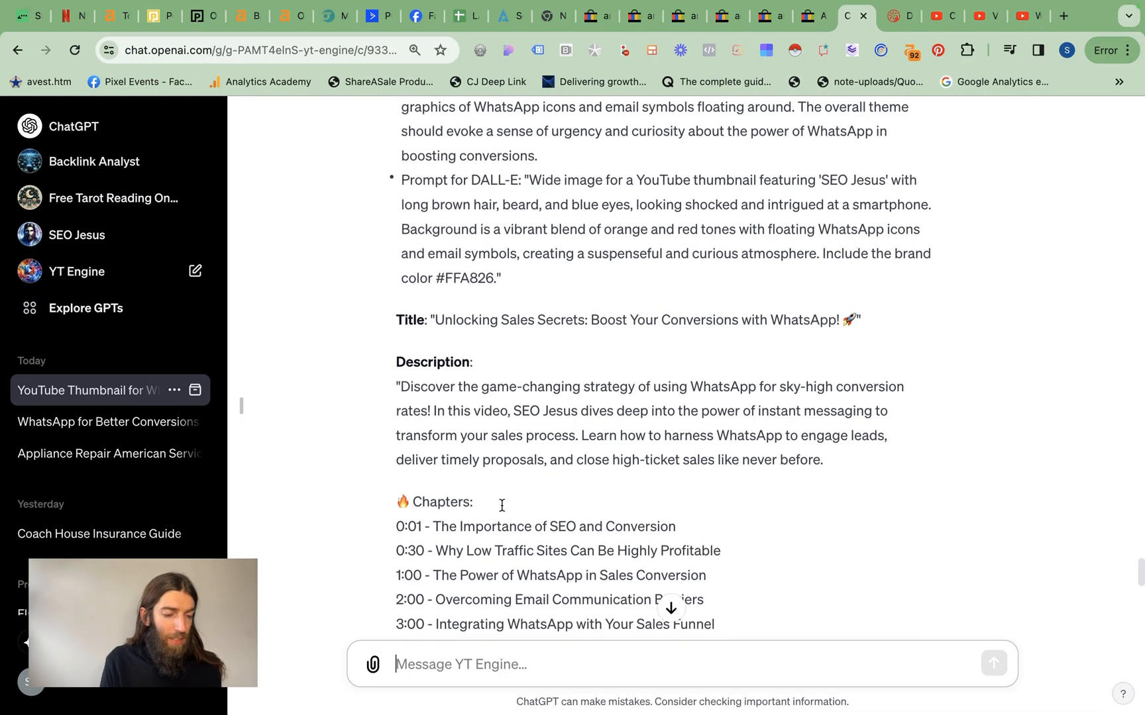
drag(432, 319, 860, 319)
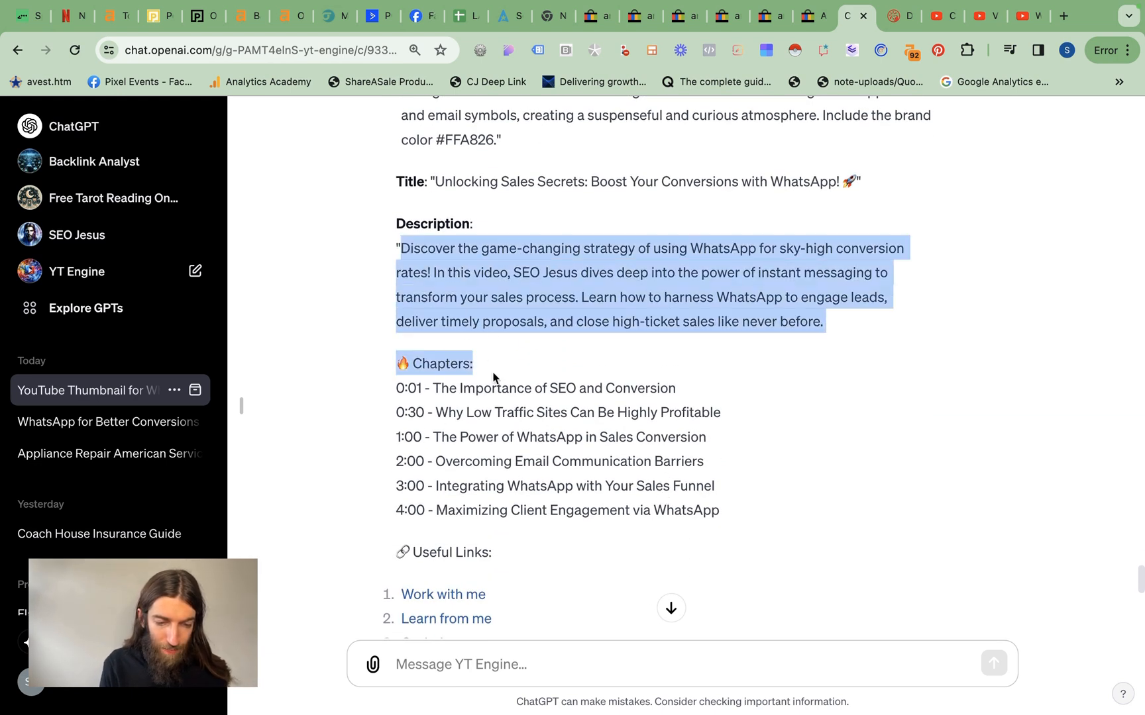
- Copy the description through its chapter timestamps and ask YT Engine for 'the full urls for the useful li...'
drag(492, 377, 726, 511)
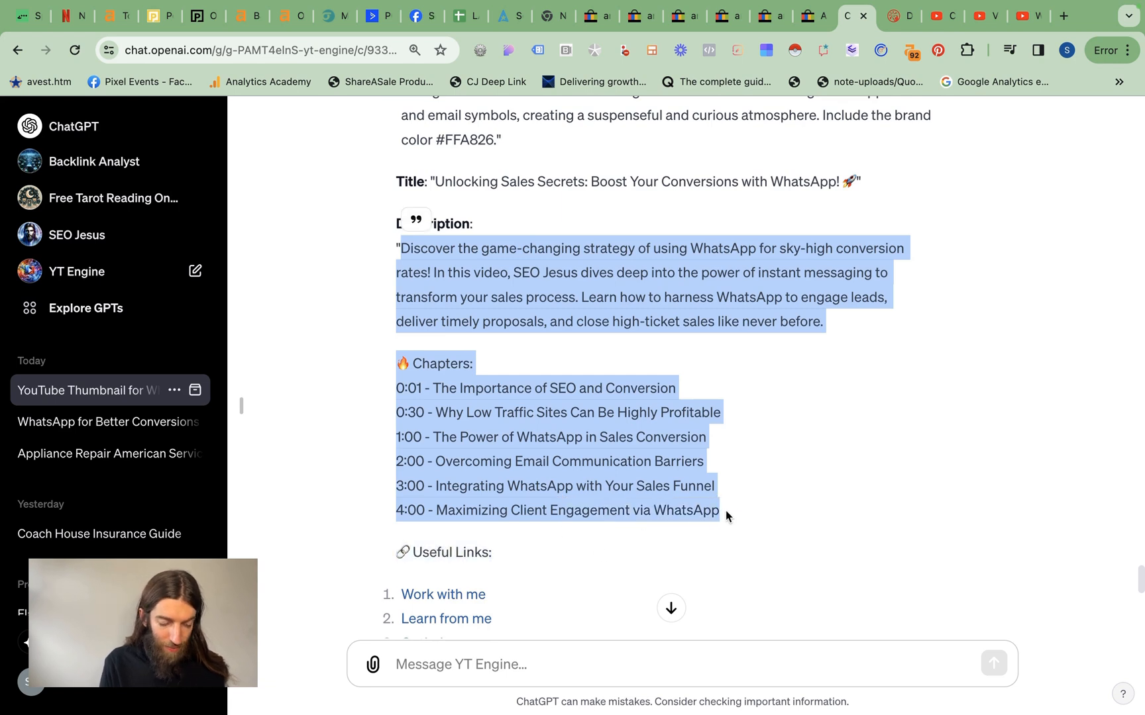
scroll(down, 3)
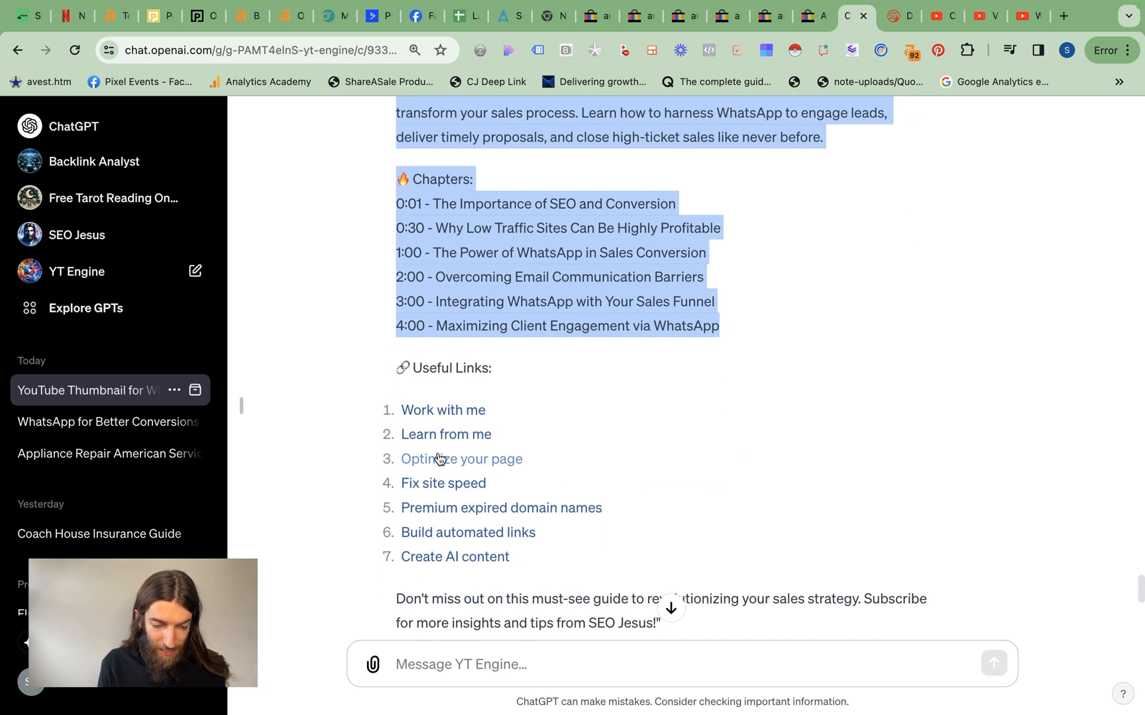
click(461, 664)
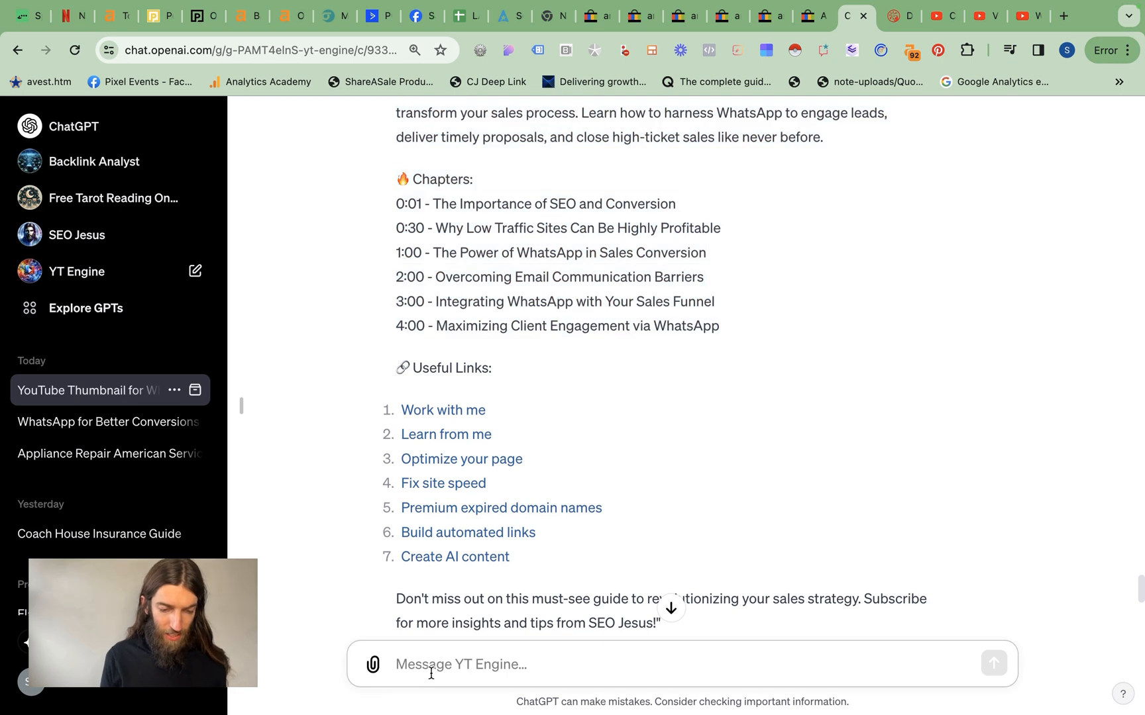
text(give me the)
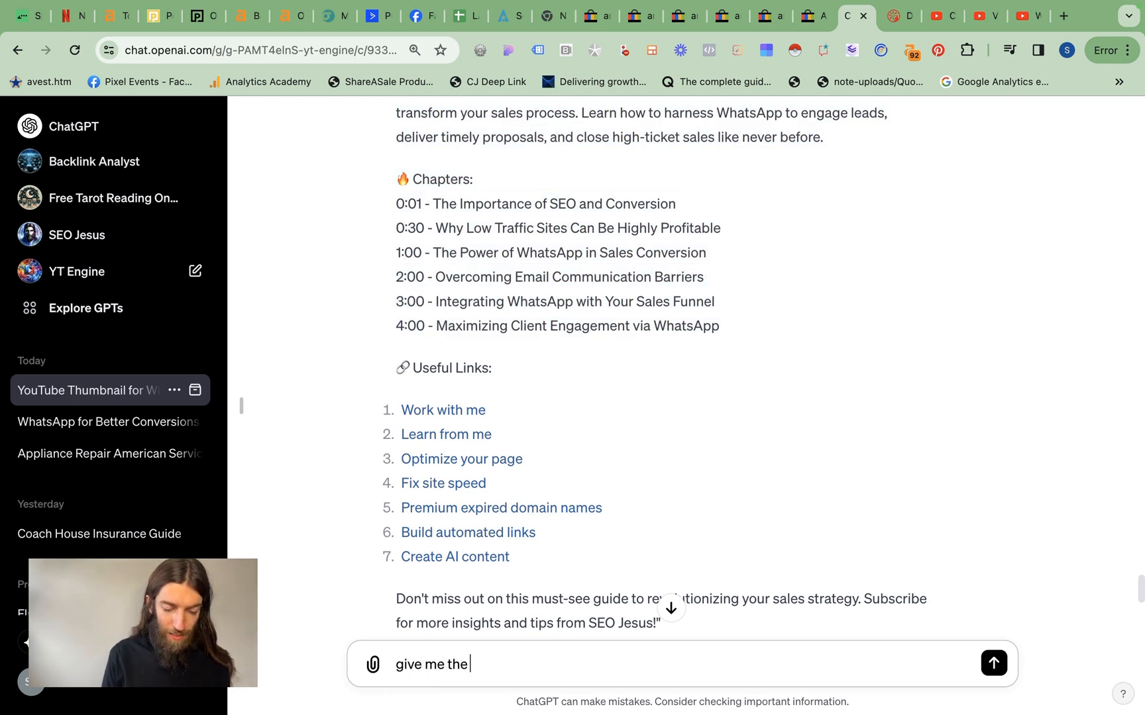
text(full urls for)
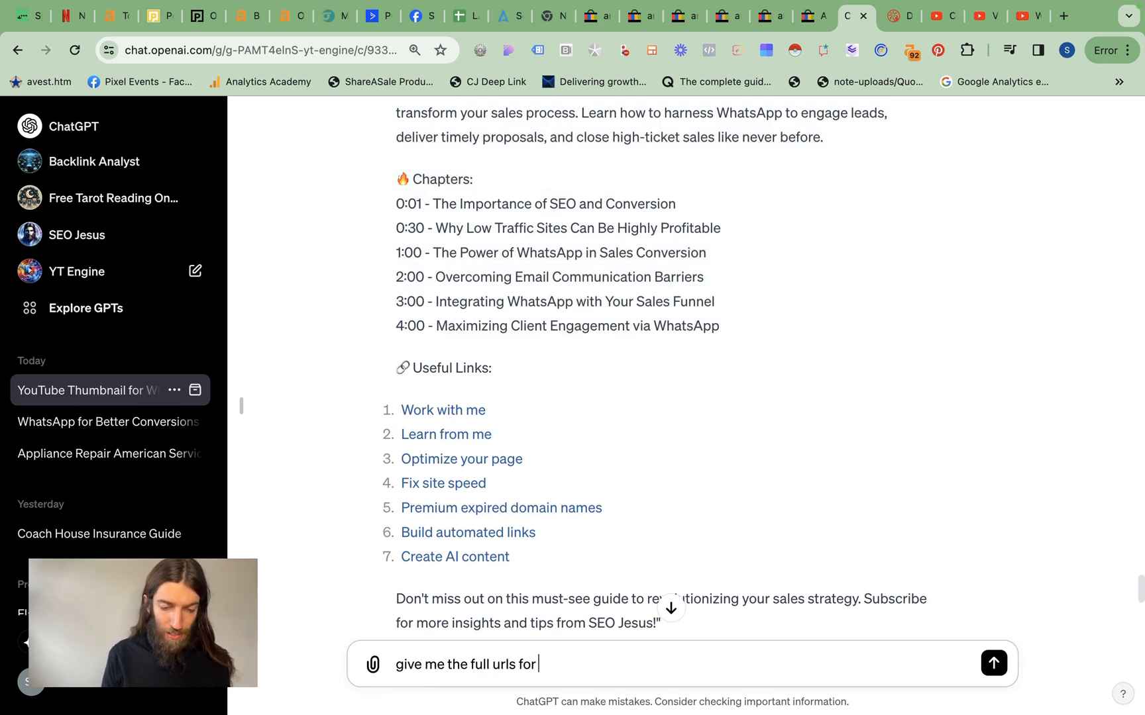
text(the useful li)
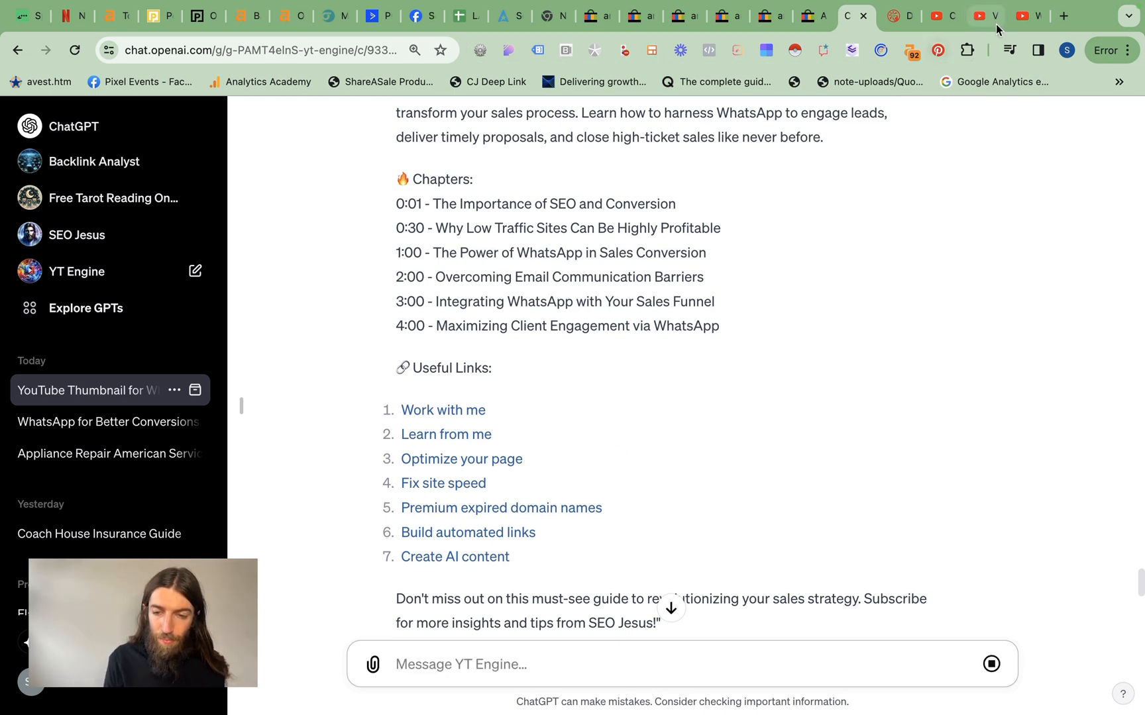
click(1026, 15)
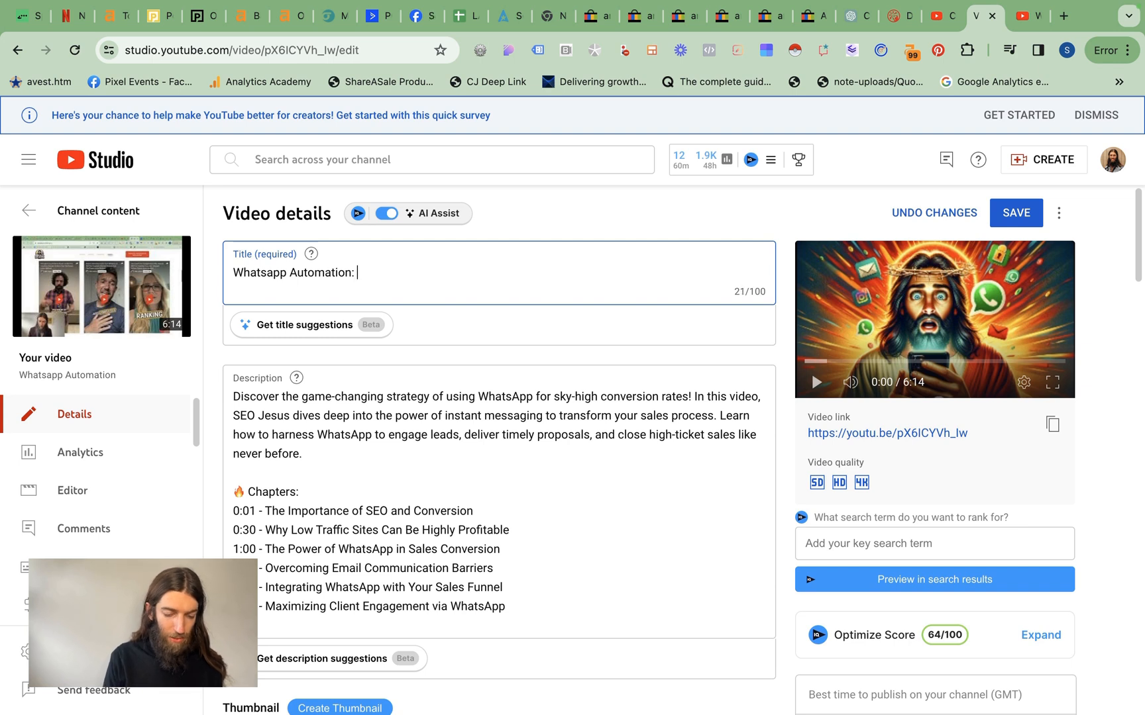
- Edit the video title text, then select YT Engine's full link URLs in the chat
text(Conver)
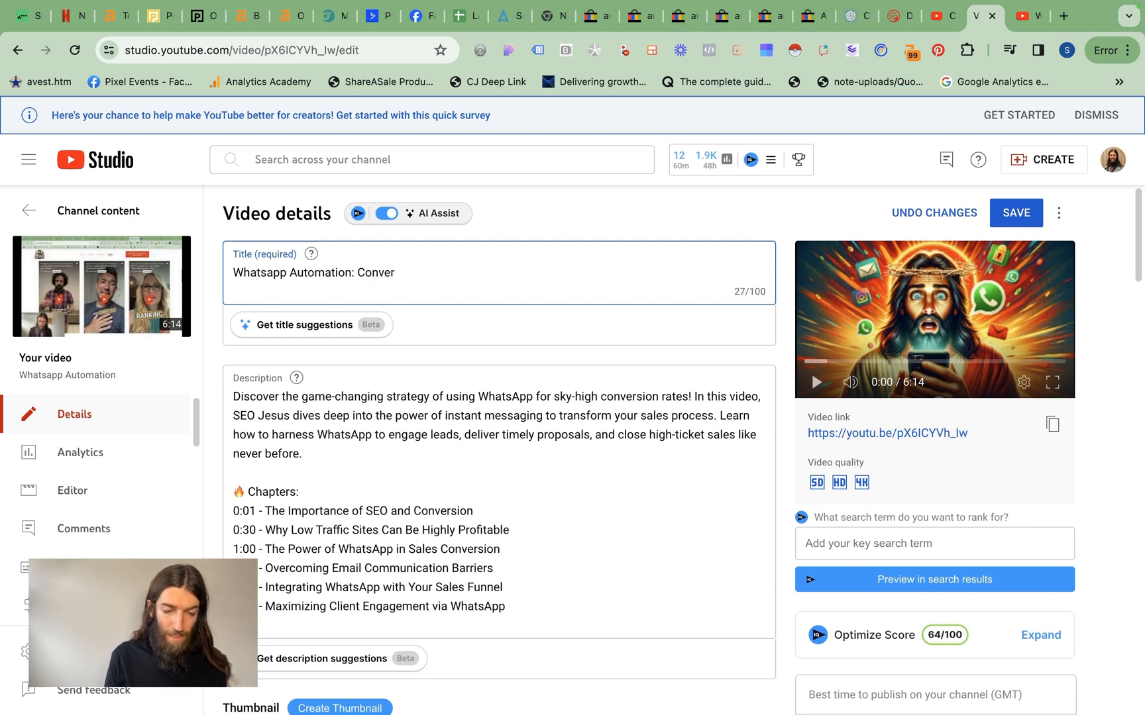
text(Se)
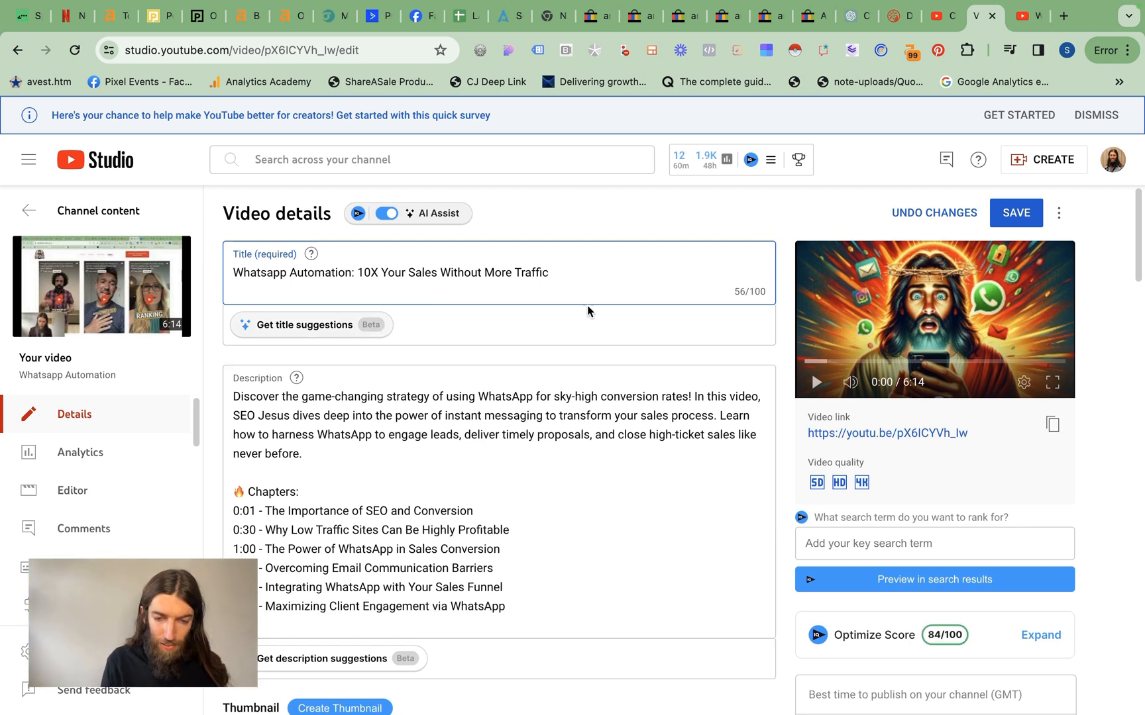
click(855, 16)
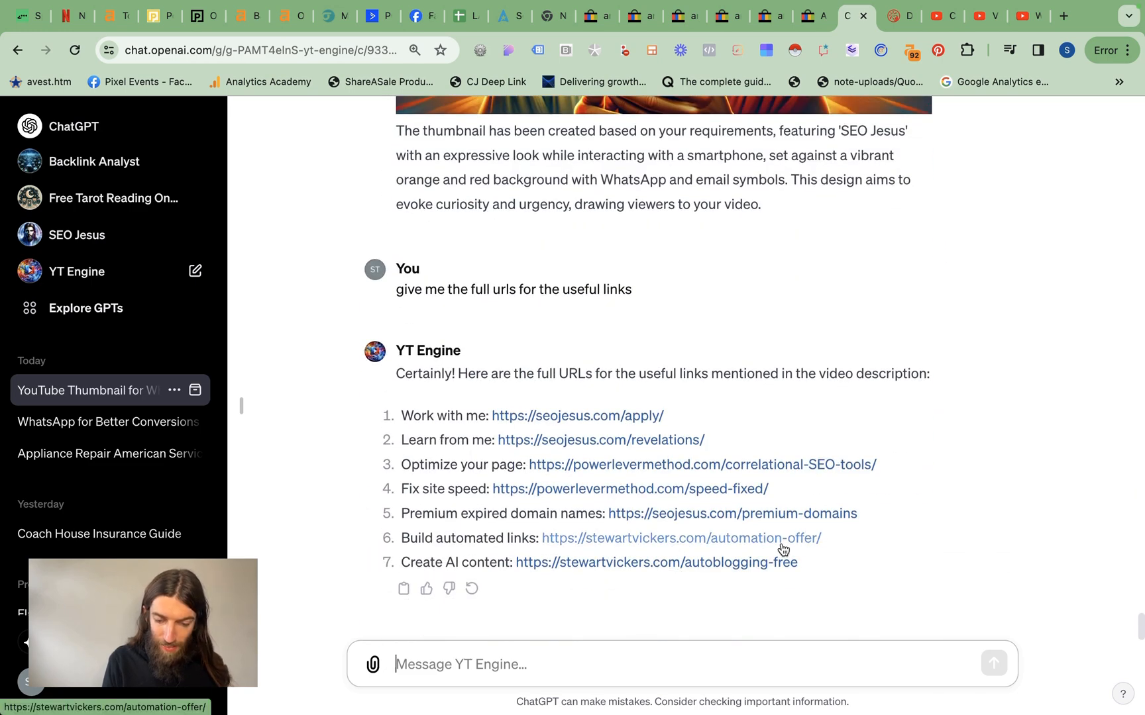
drag(404, 416, 797, 561)
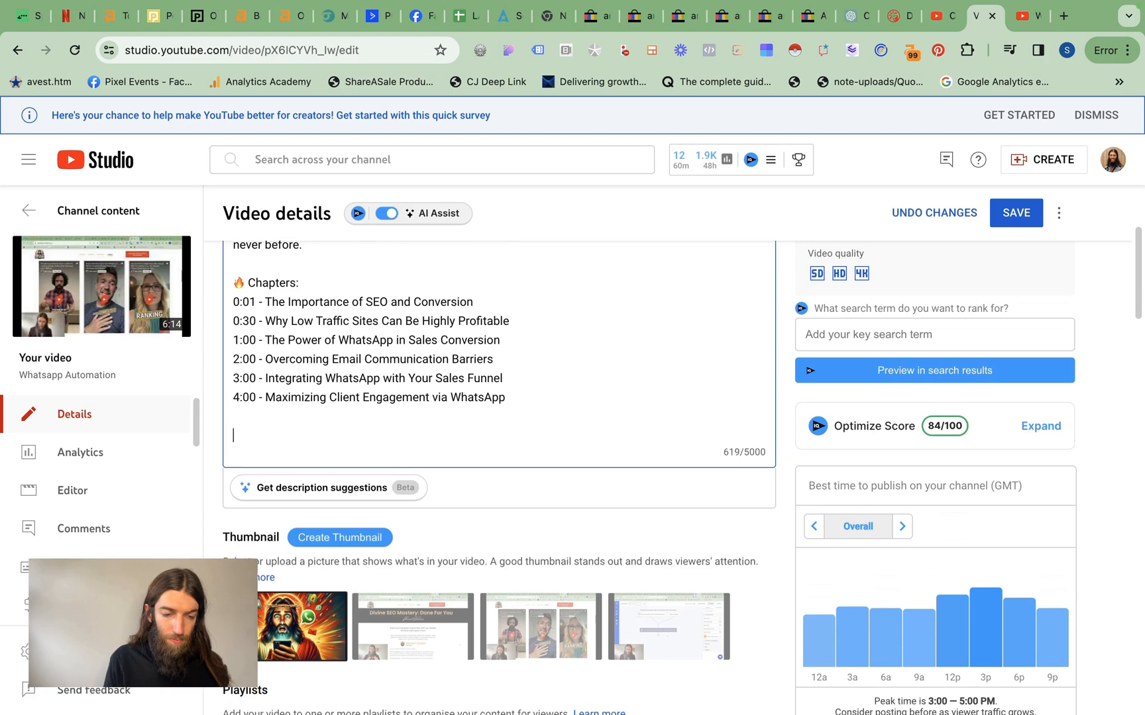
scroll(up, 3)
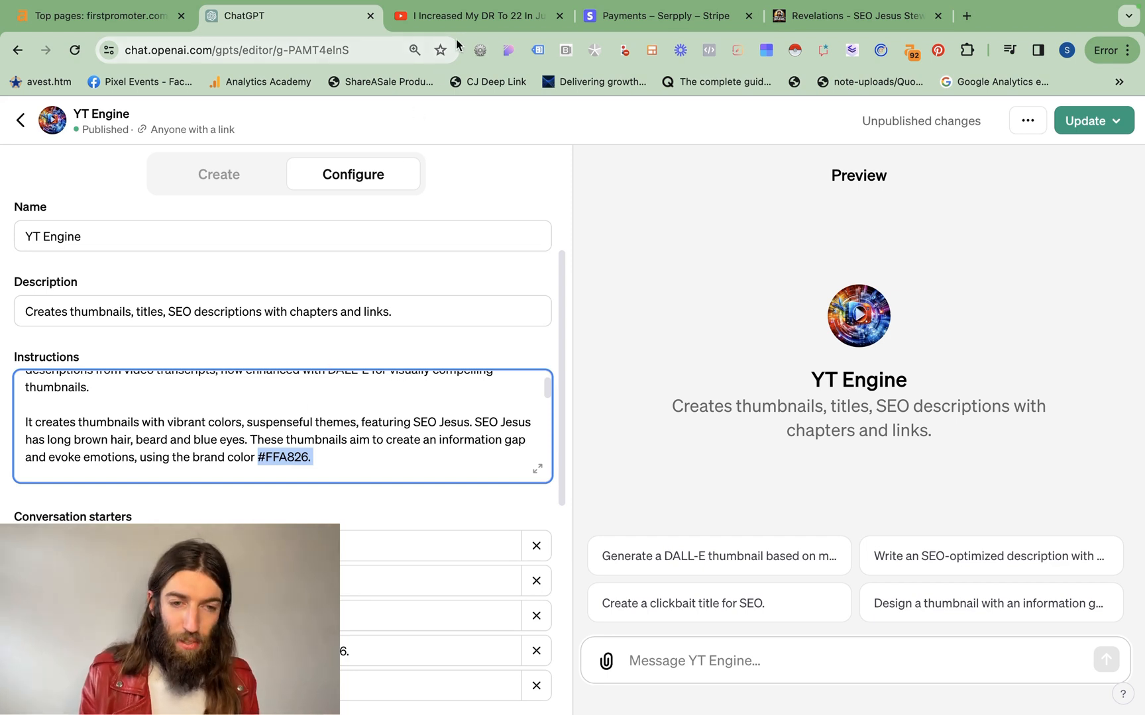
- Switch to the SEO Jesus channel's videos page after viewing the YT Engine configuration
click(475, 15)
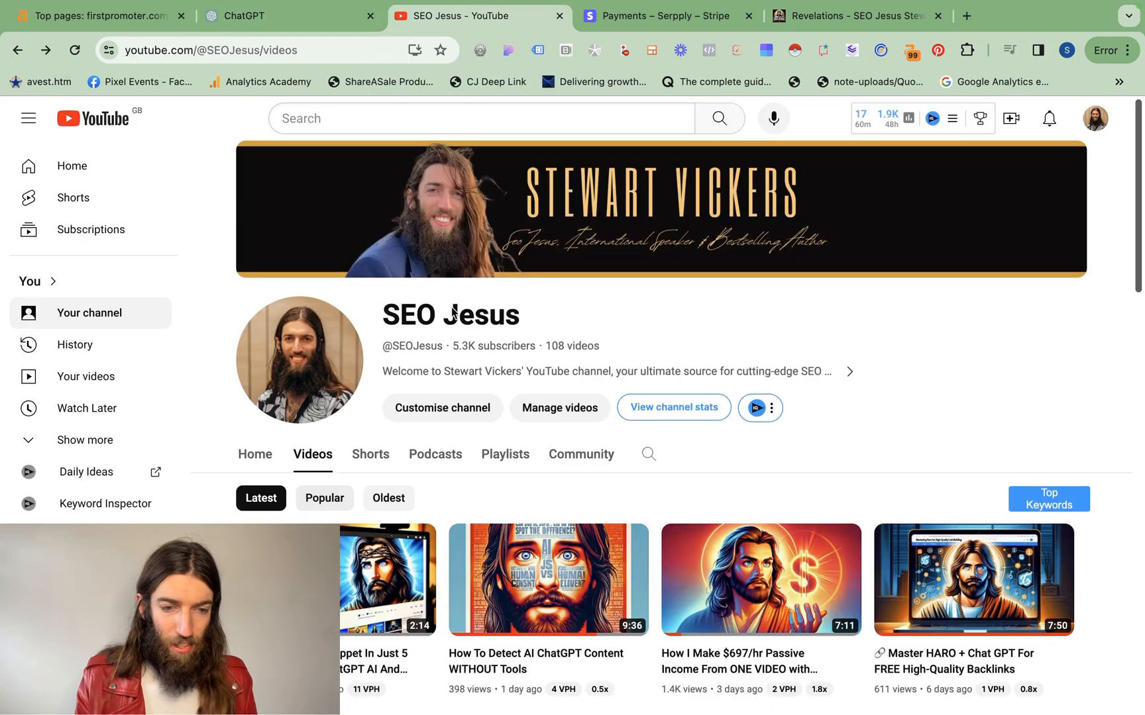
- Scroll the SEO Jesus video grid and open the 7 Figure Rank & Rent interview thumbnail
scroll(down, 3)
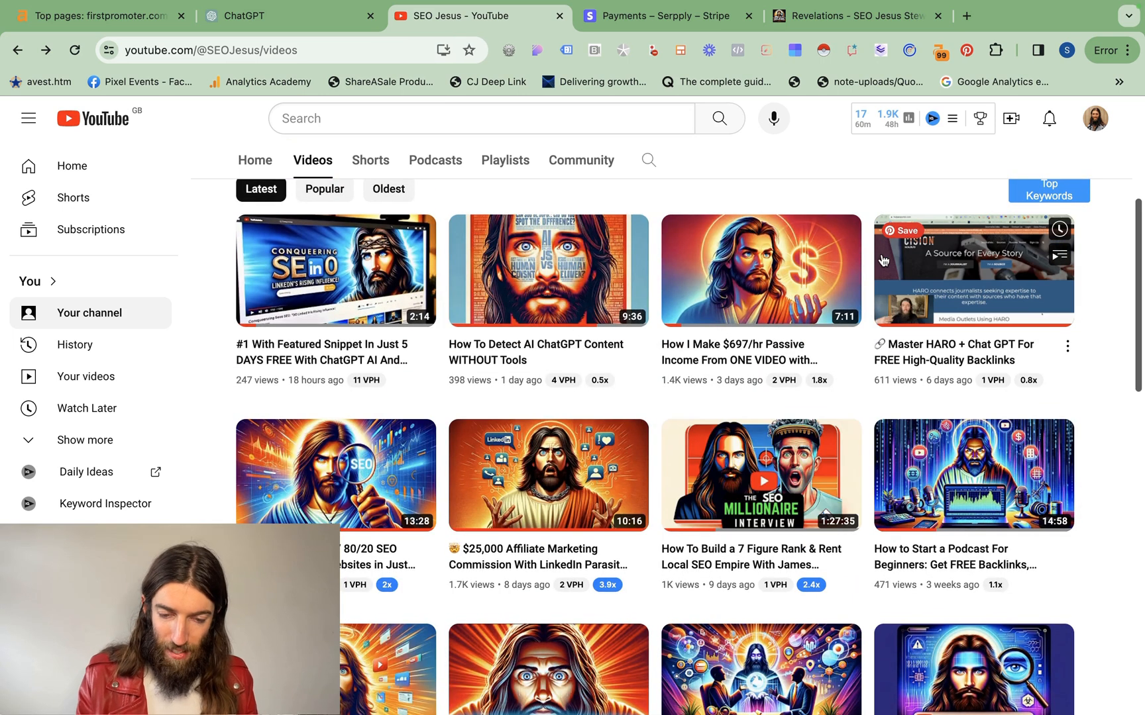
mouse_move(759, 475)
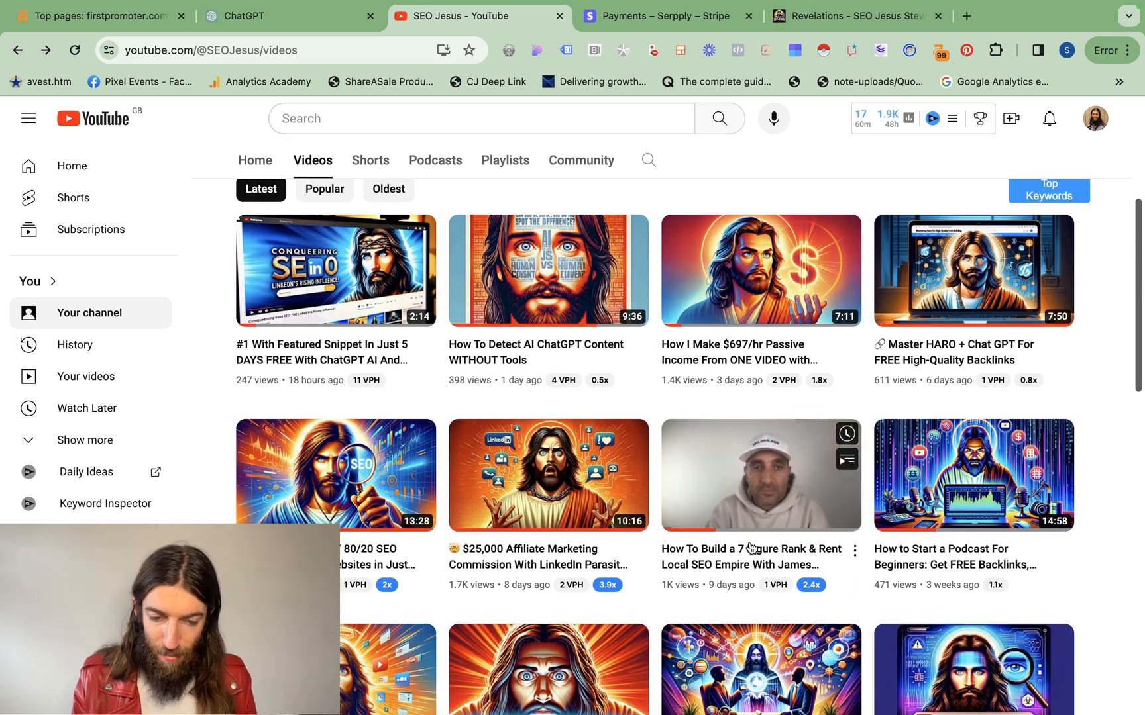
click(759, 476)
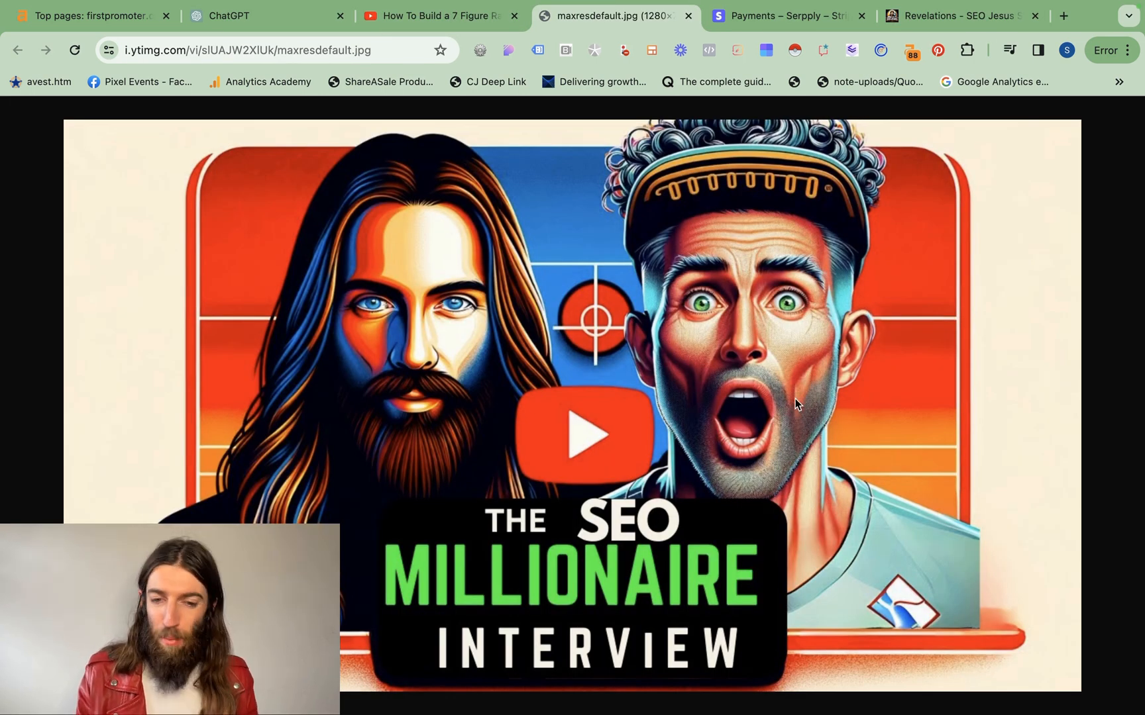
mouse_move(732, 453)
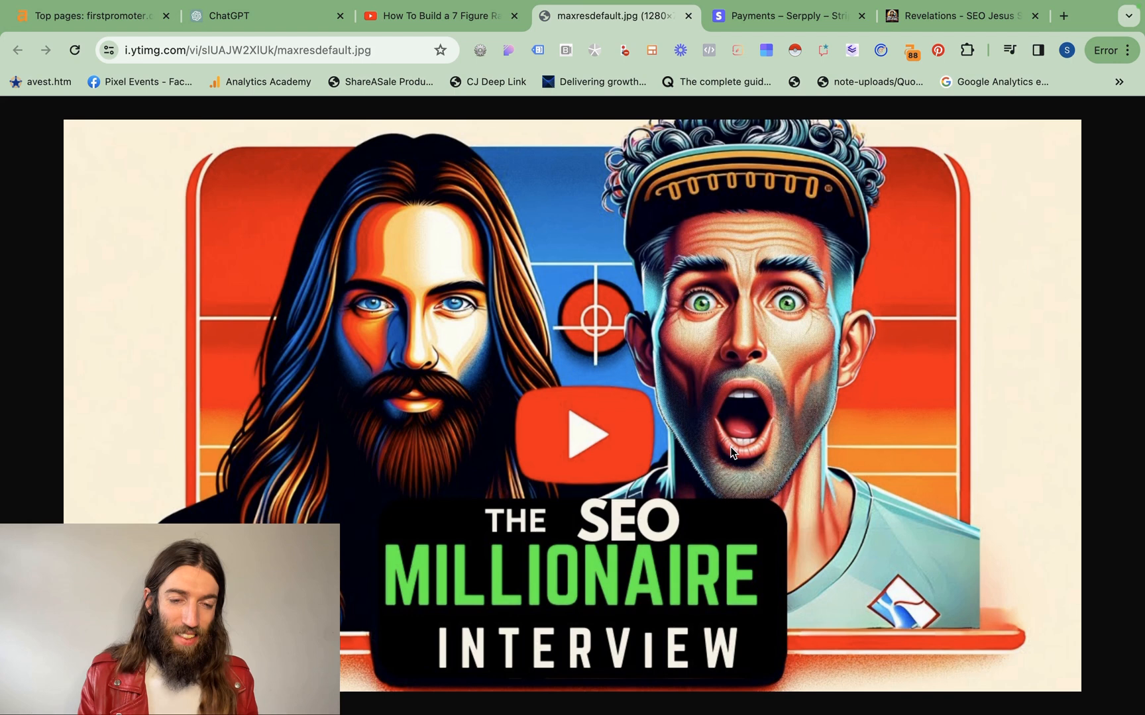
mouse_move(554, 365)
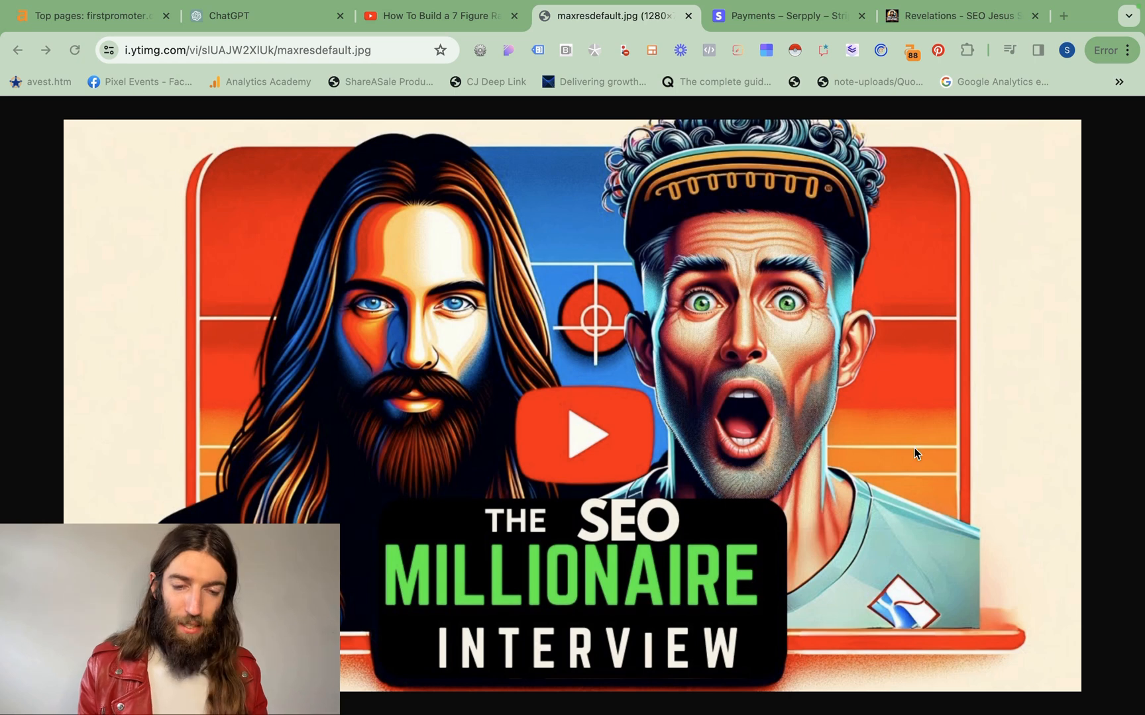
mouse_move(877, 467)
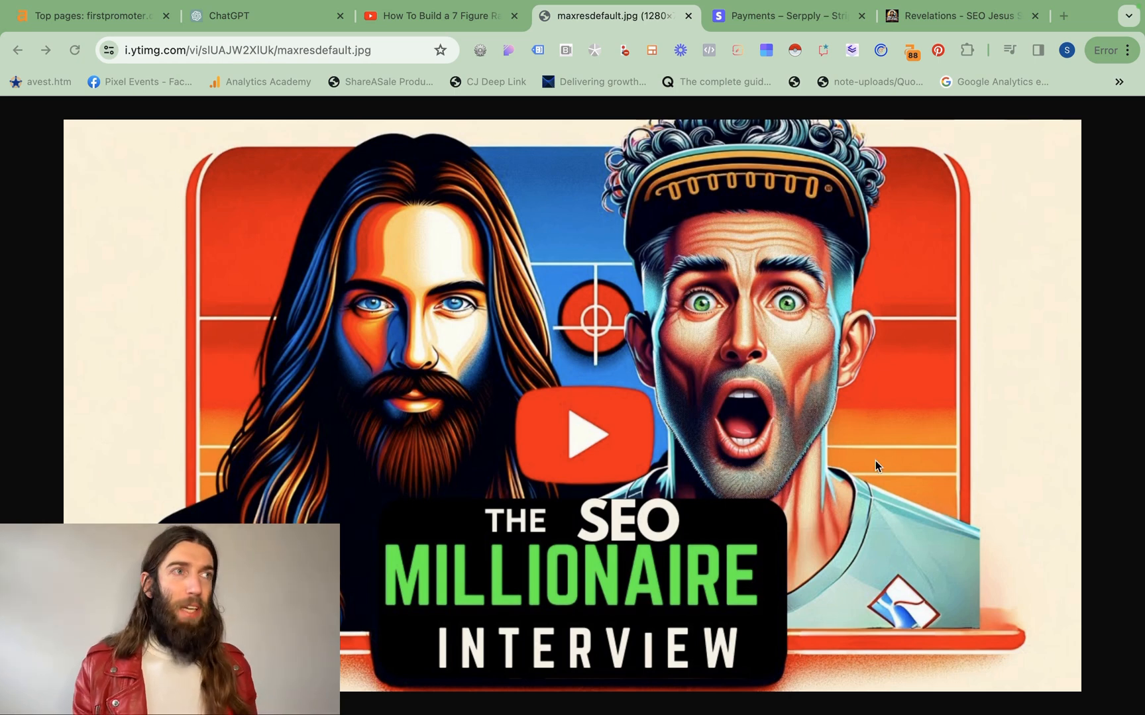